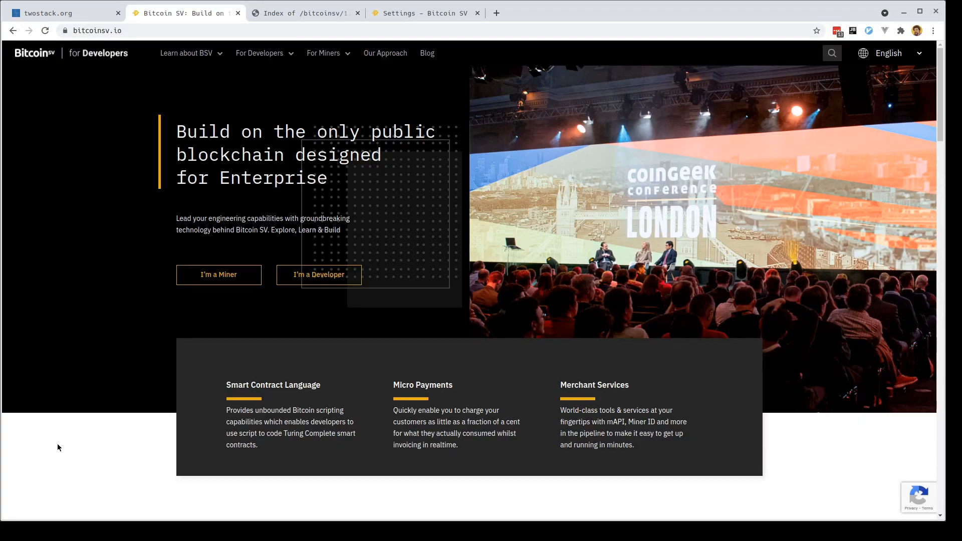
mouse_move(222, 75)
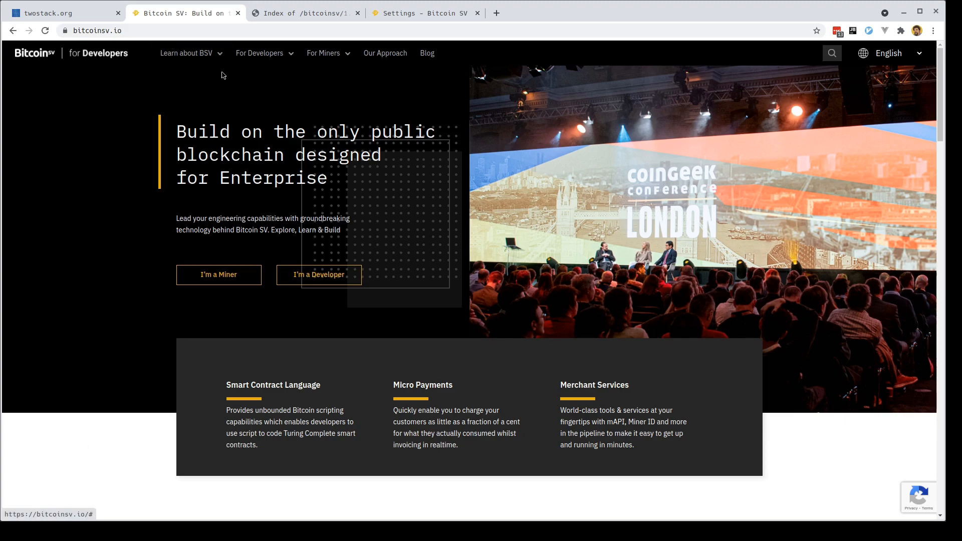
Navigate via For Miners > Node Software to the Bitcoin SV download index
click(96, 30)
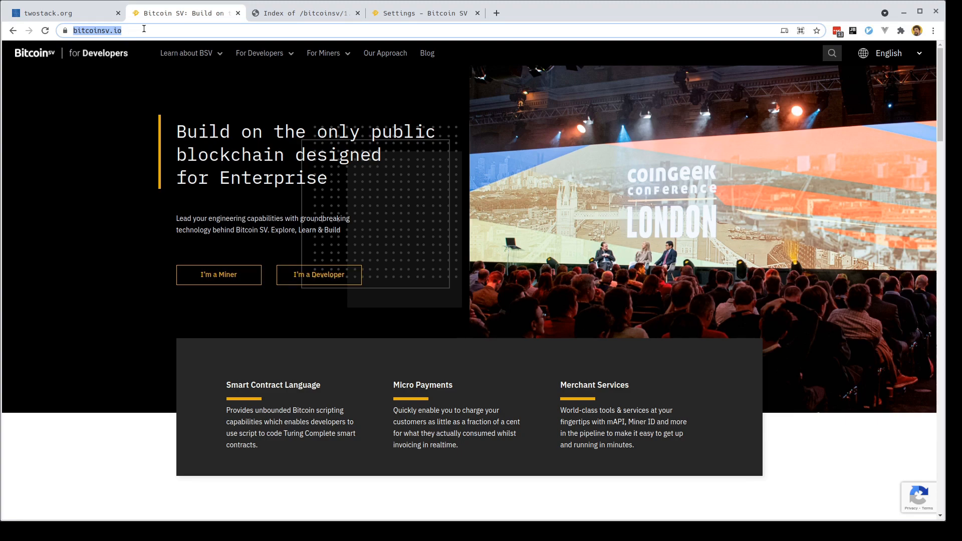
mouse_move(328, 53)
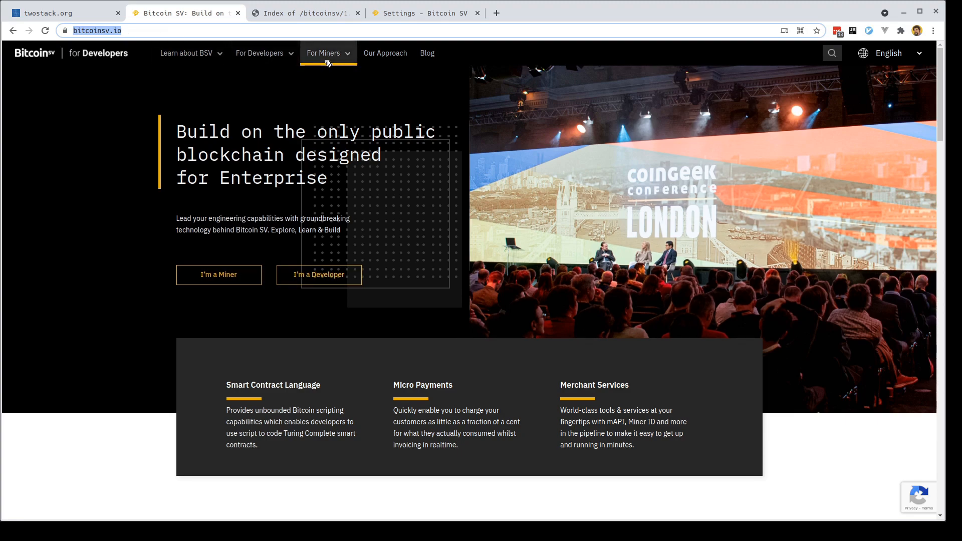
click(325, 53)
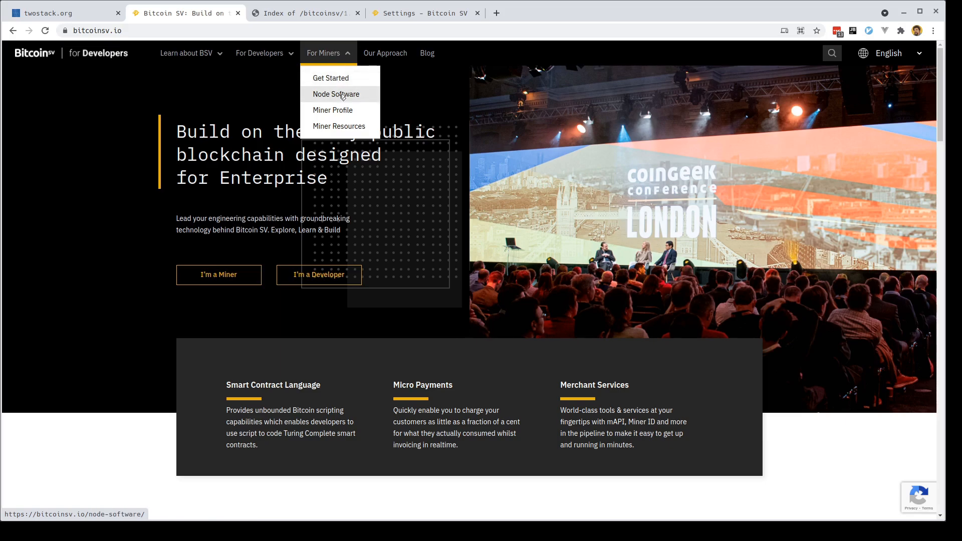
click(336, 94)
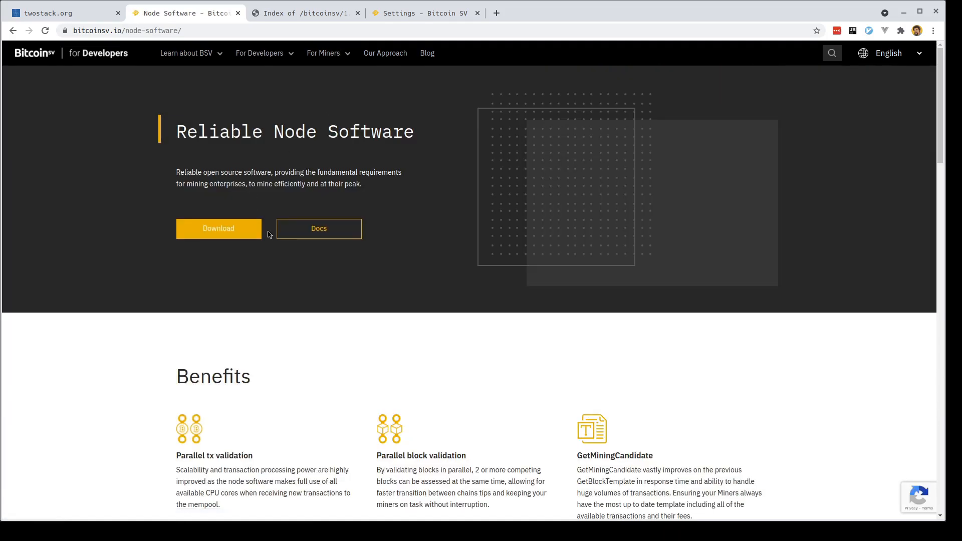
click(217, 229)
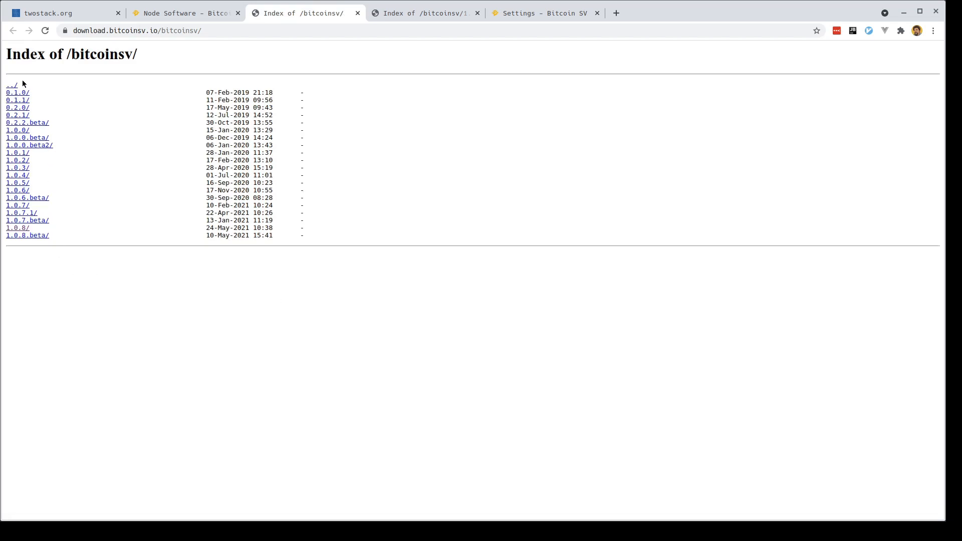
mouse_move(18, 227)
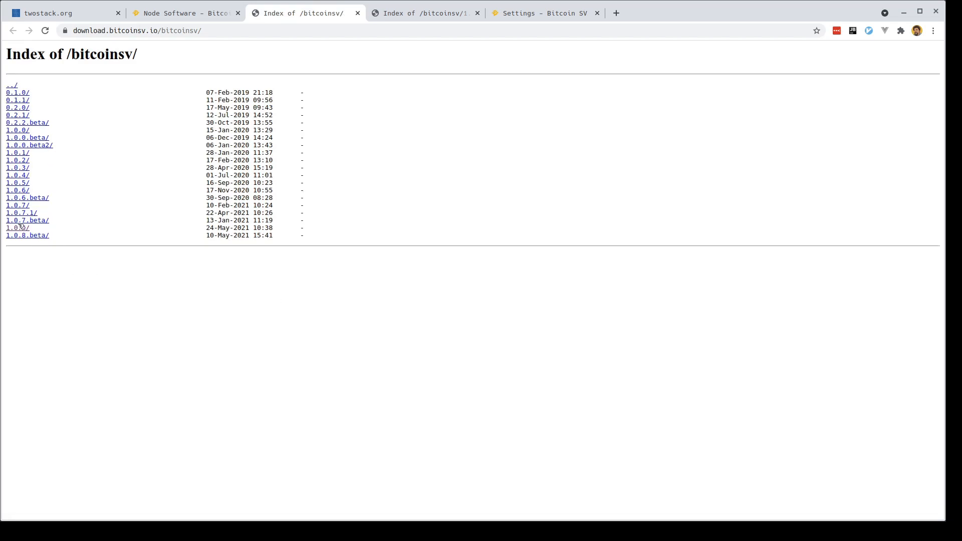
mouse_move(17, 228)
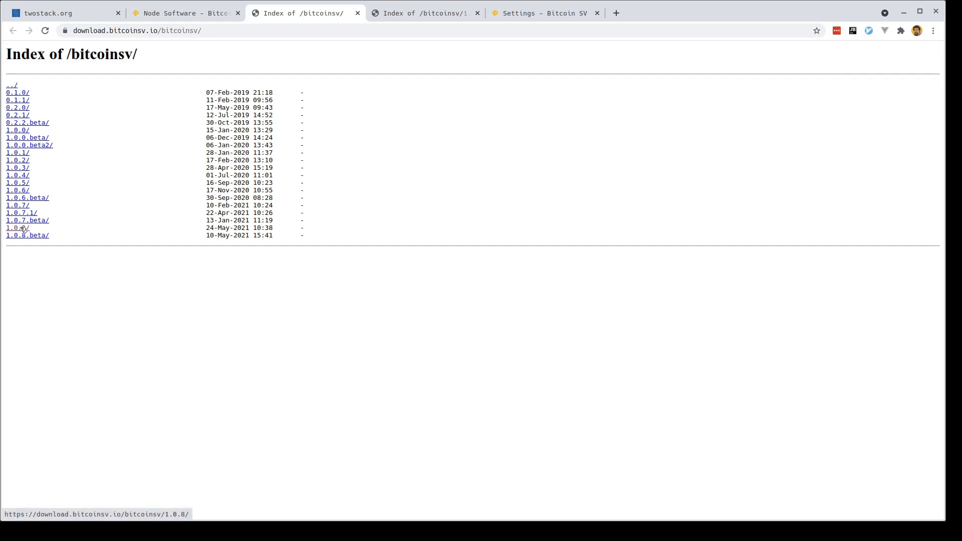
Open the 1.0.8 release folder listing its node archives
click(17, 227)
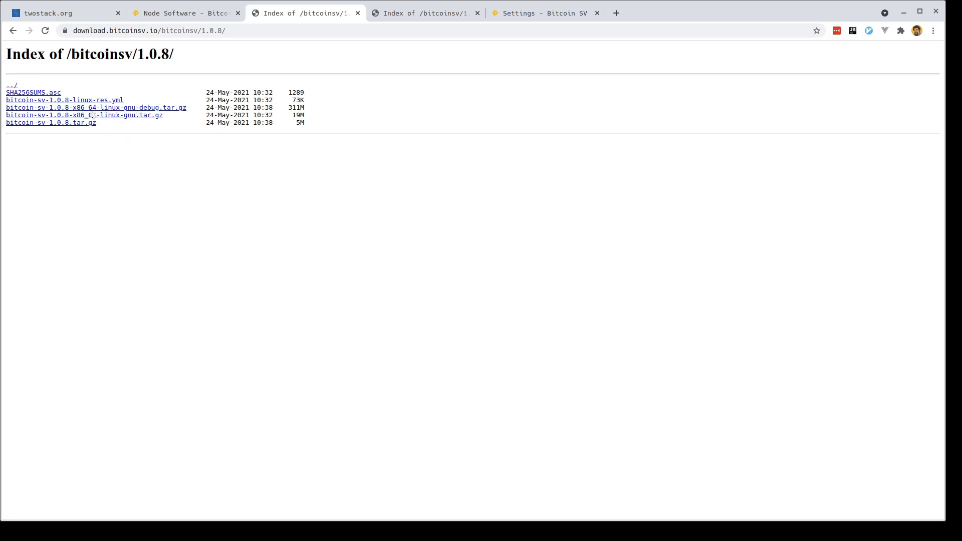
mouse_move(95, 107)
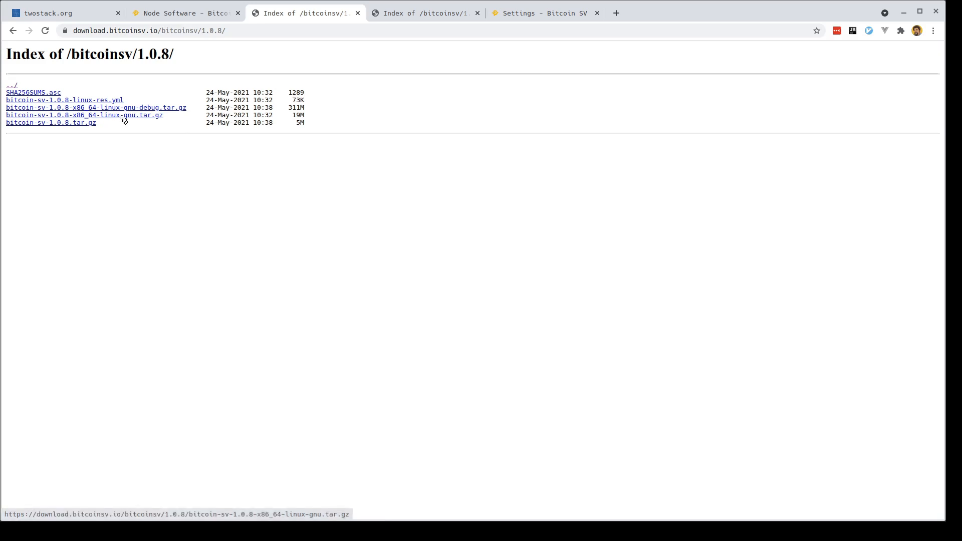
mouse_move(72, 117)
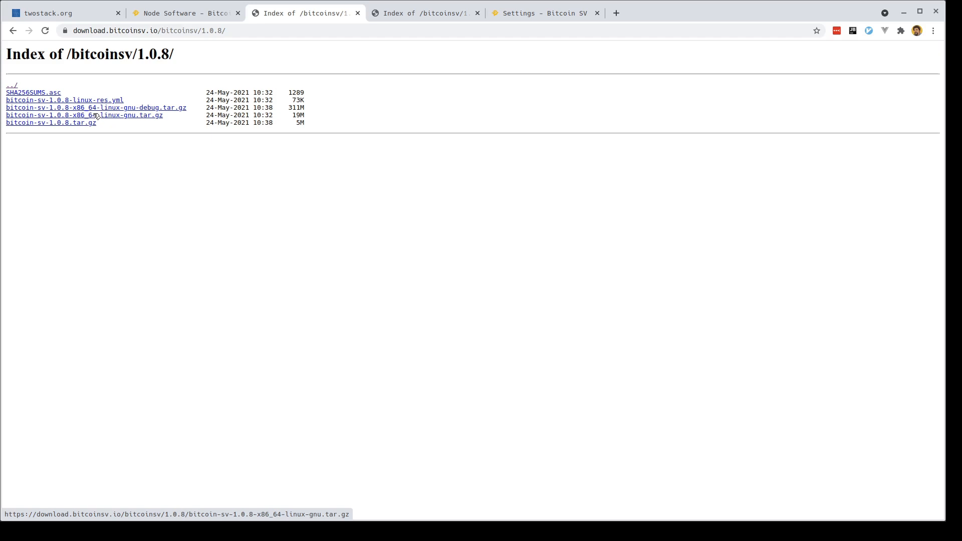
mouse_move(81, 123)
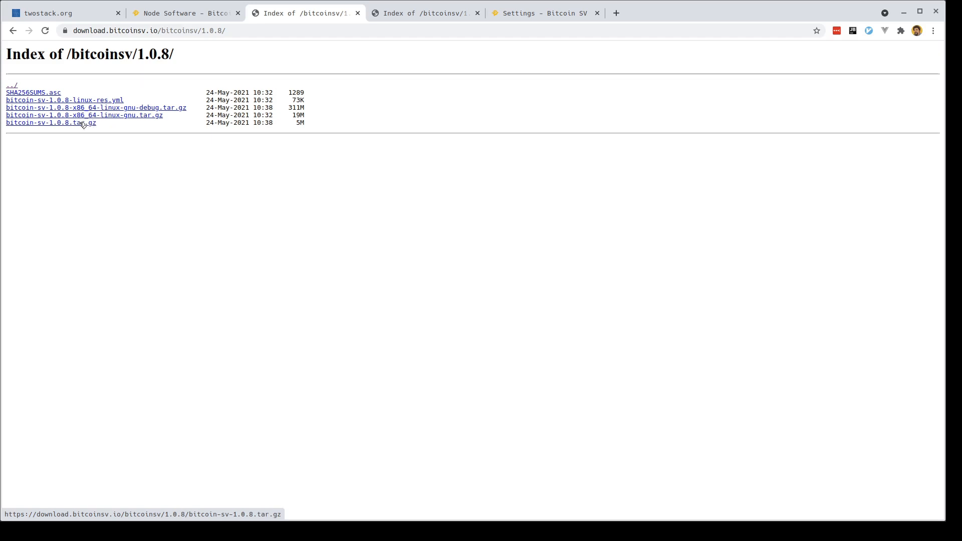
mouse_move(215, 130)
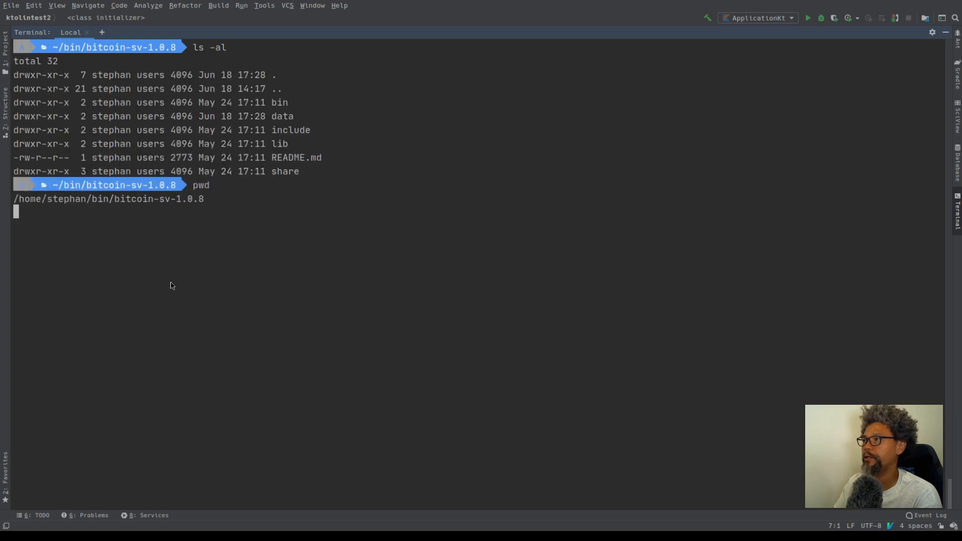
List the bitcoin-sv-1.0.8 folder and recreate an empty data directory
key(Return)
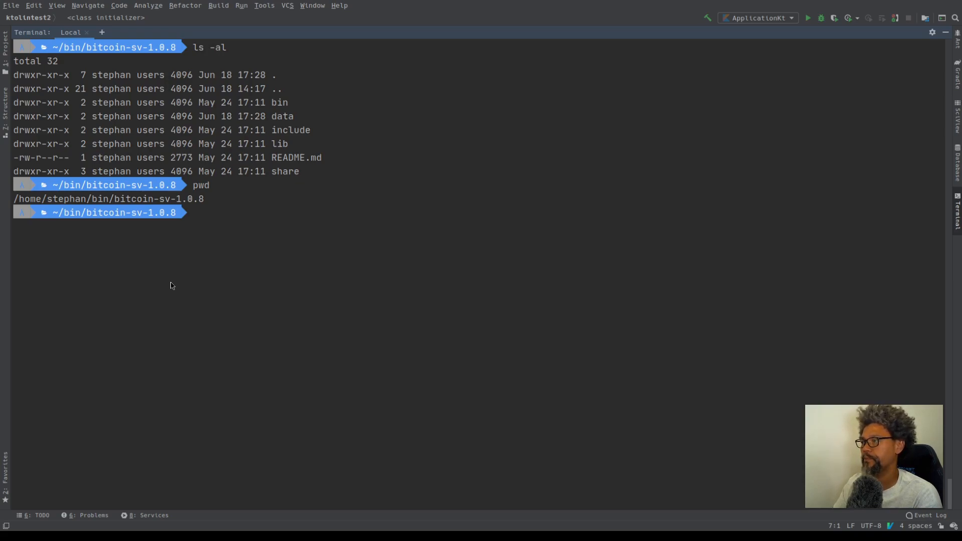
text(ls)
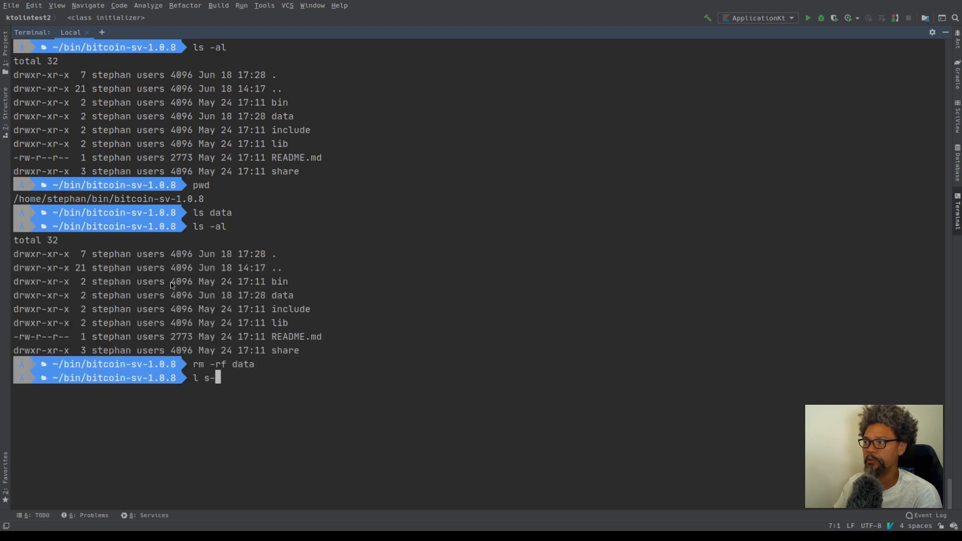
text(al)
key(Return)
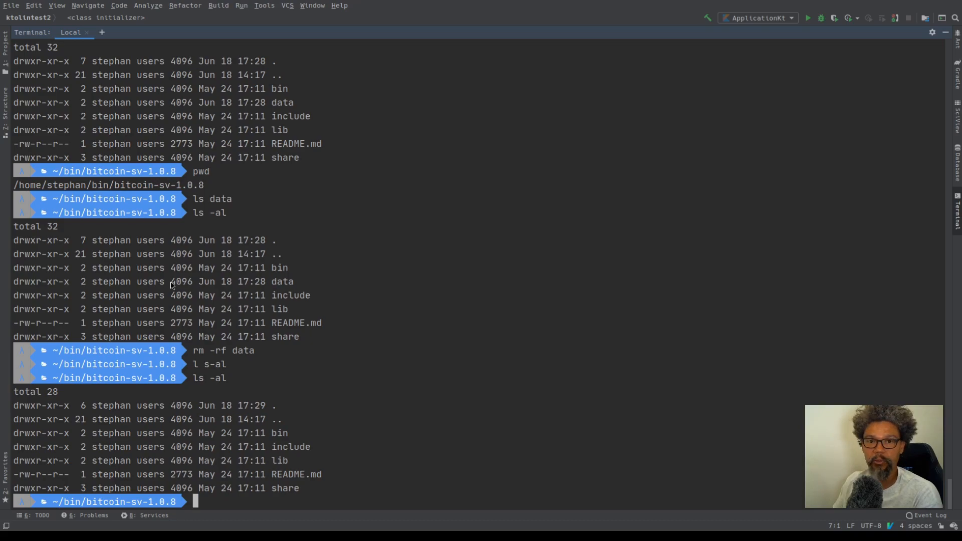
text(mkdir dawta)
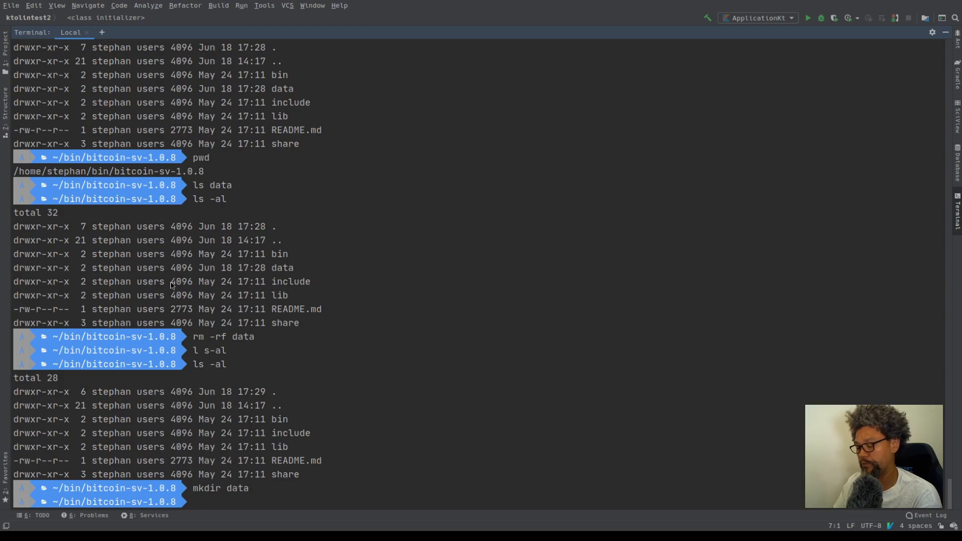
Start a new bitcoin.conf file in vim
text(vim)
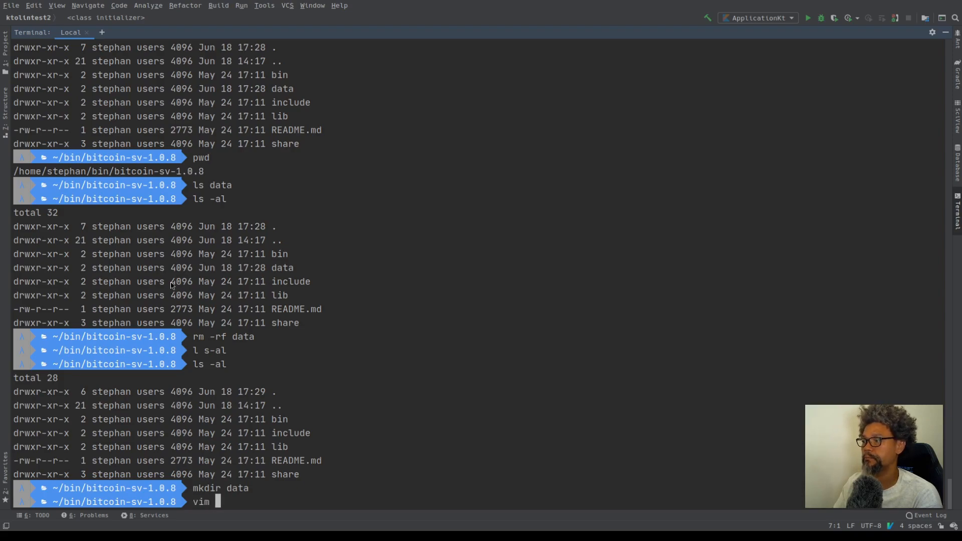
key(Return)
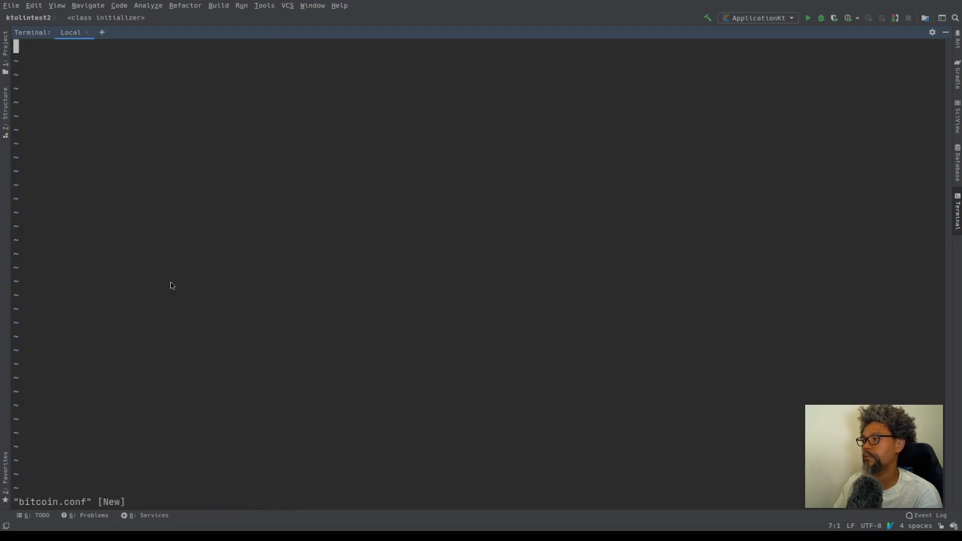
Enter insert mode to begin writing bitcoin.conf
key(i)
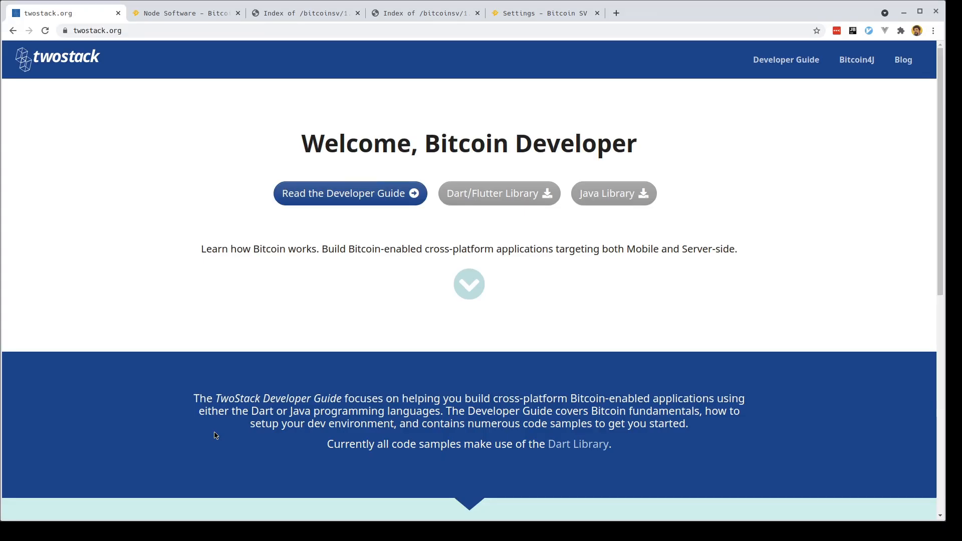
Open the TwoStack Getting Started guide and scroll to its sample bitcoind.conf block
click(349, 194)
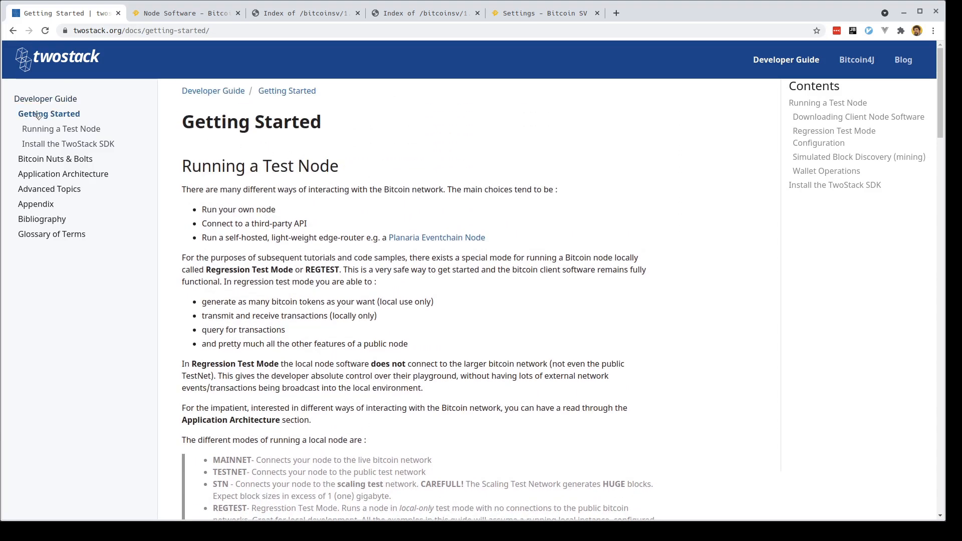
scroll(down, 3)
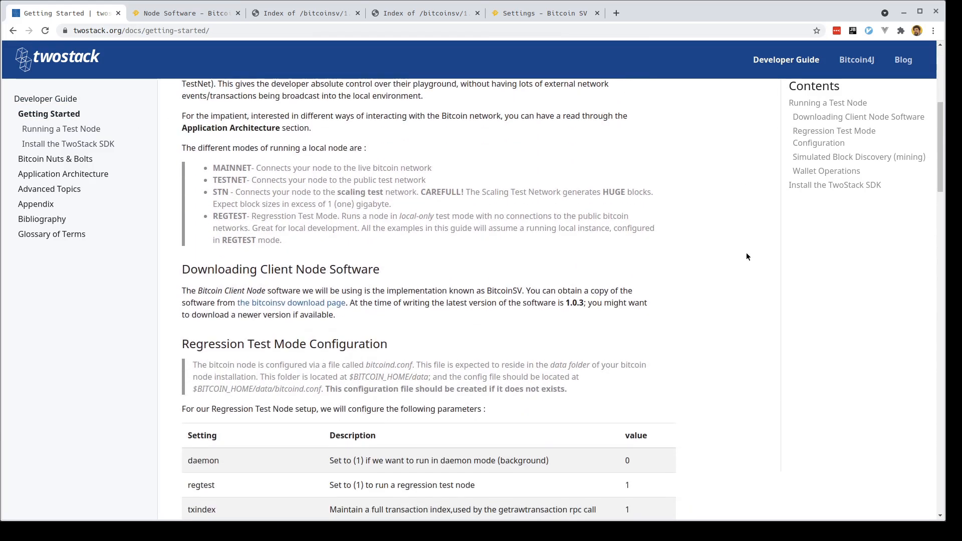
scroll(down, 3)
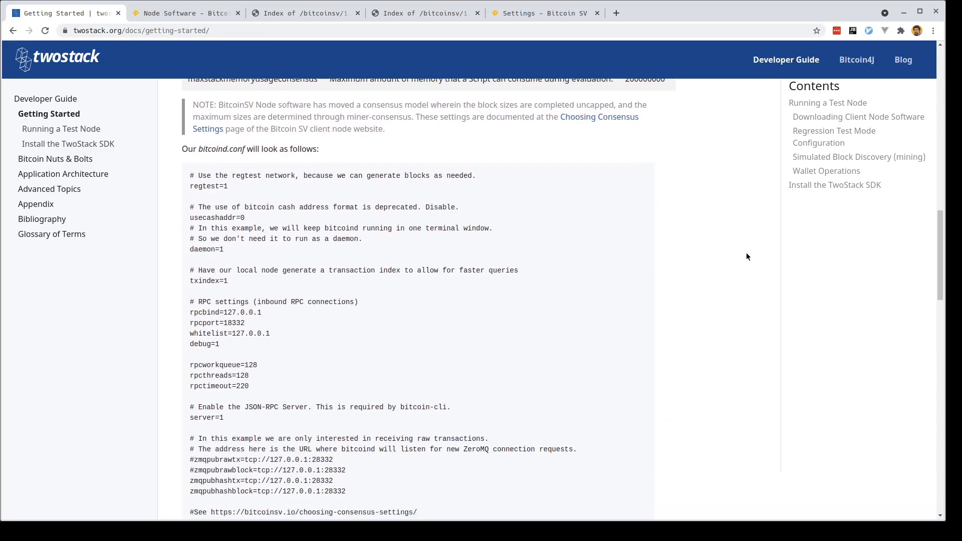
scroll(down, 3)
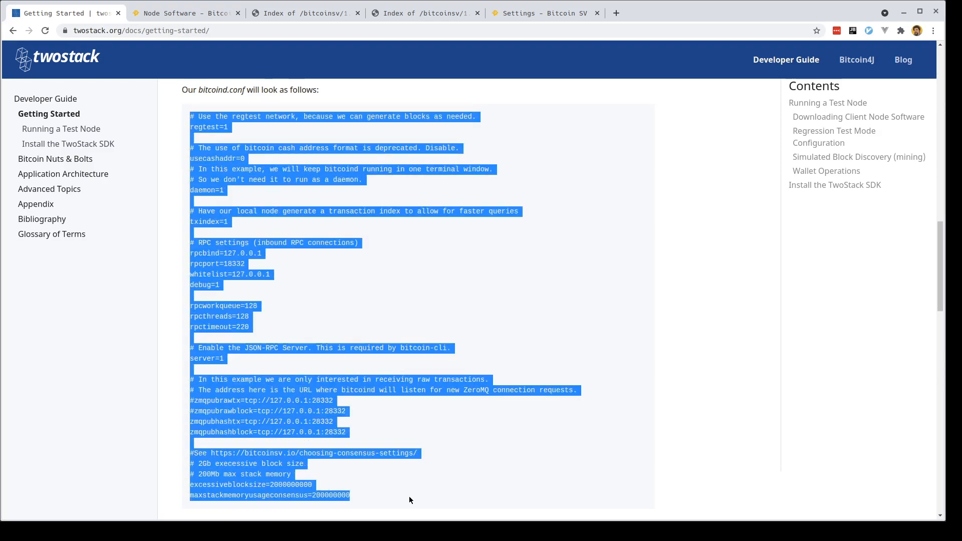
mouse_move(245, 147)
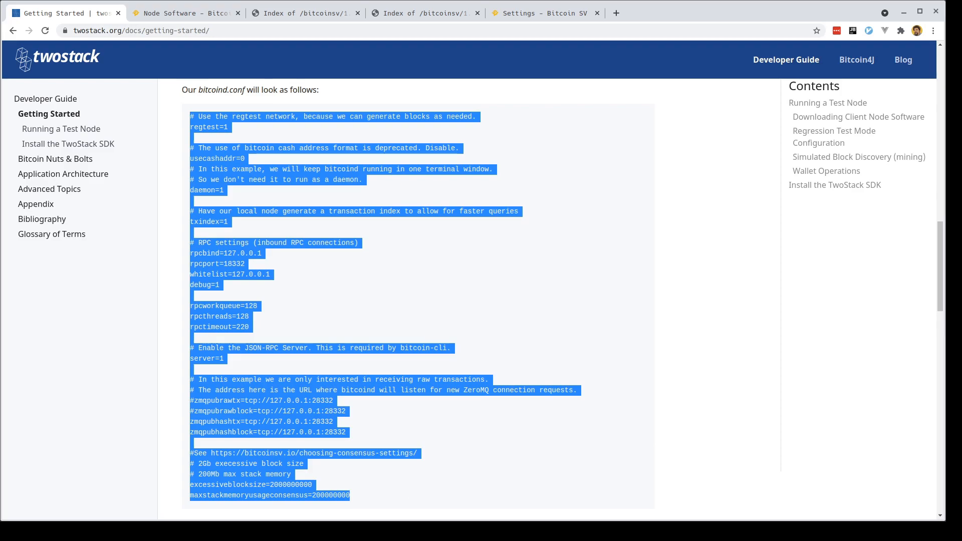
mouse_move(39, 458)
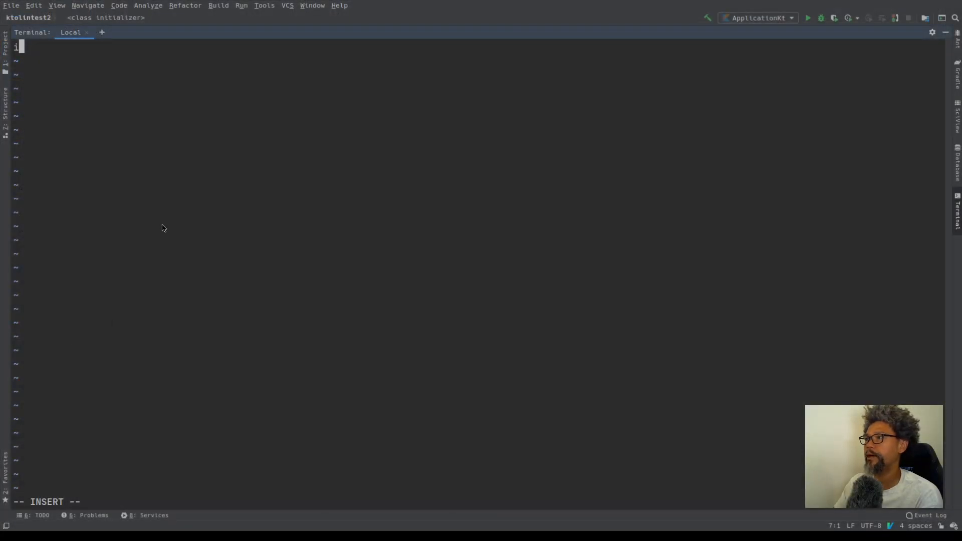
Save the pasted sample configuration as data/bitcoin.conf and return to the shell
key(Escape)
text(v)
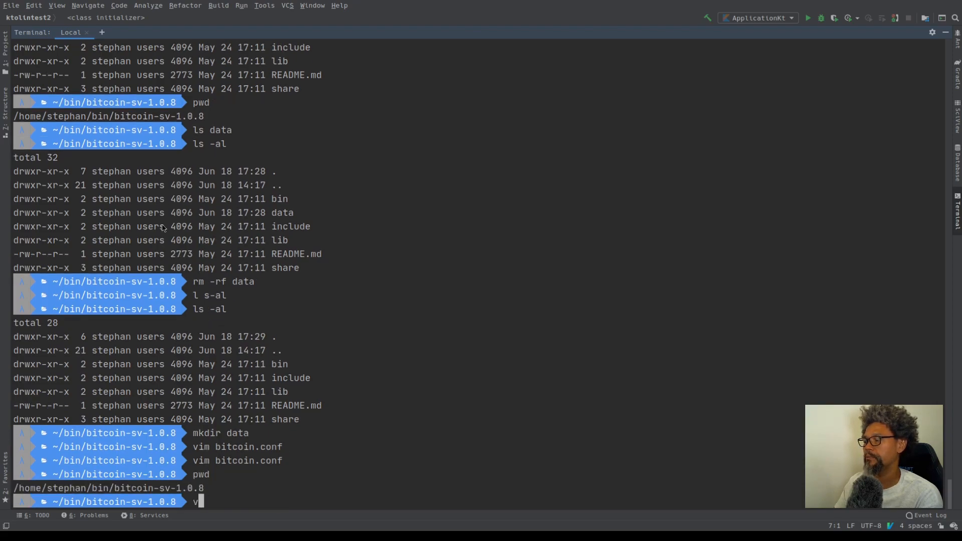
text(im data/bi)
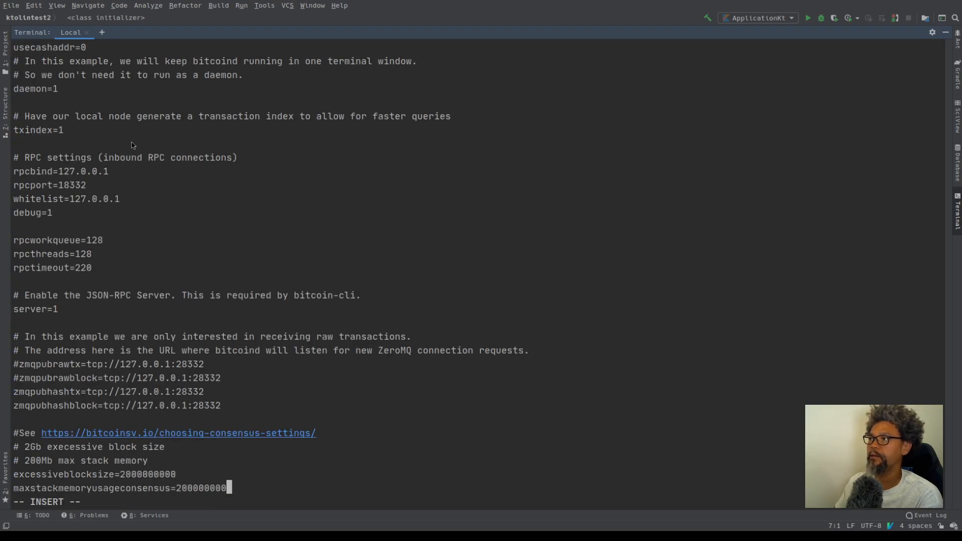
key(Return)
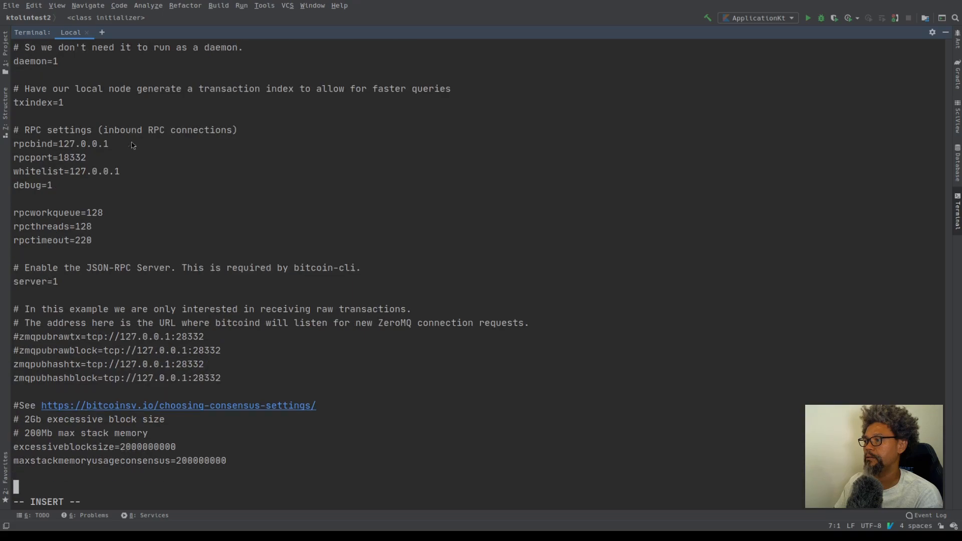
scroll(up, 3)
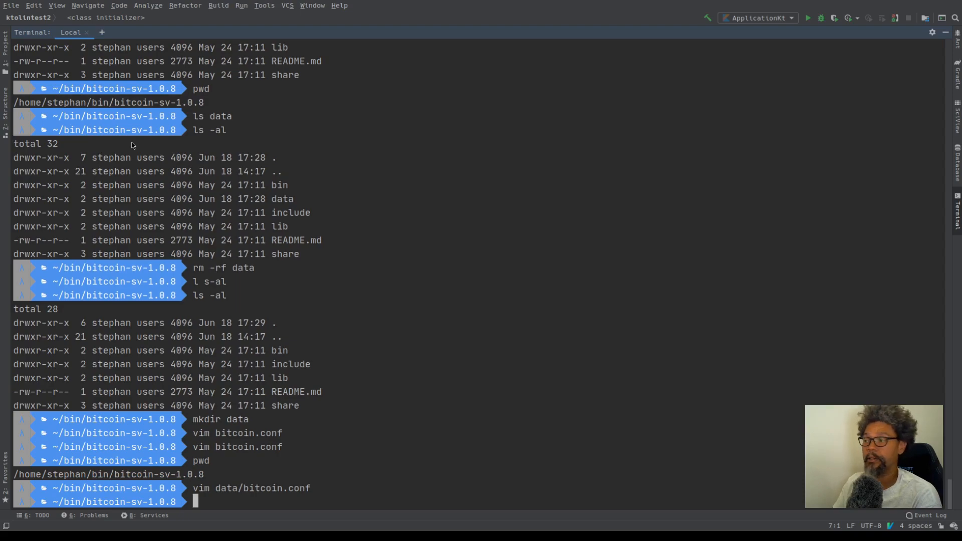
Launch bin/bitcoind with -datadir=`pwd`/data so the Bitcoin server starts
text(bi)
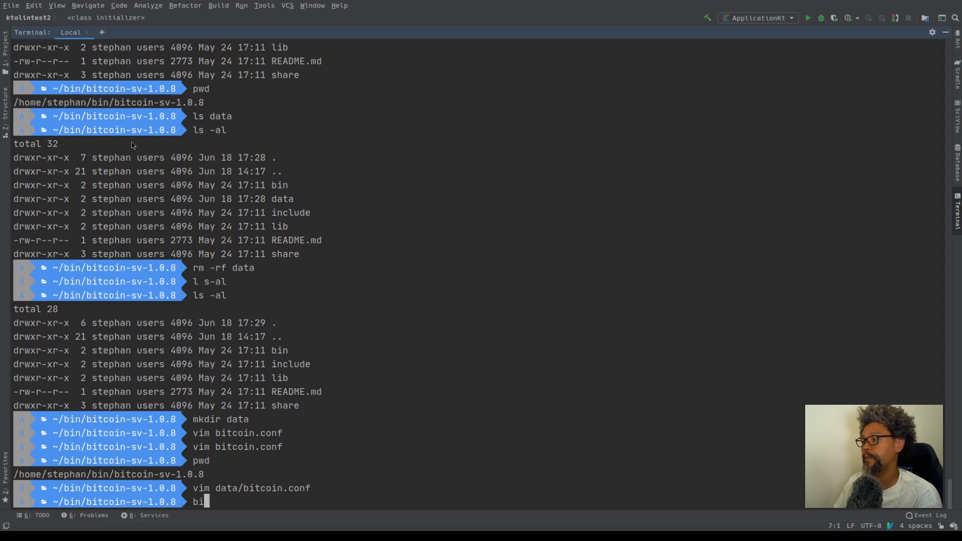
text(n)
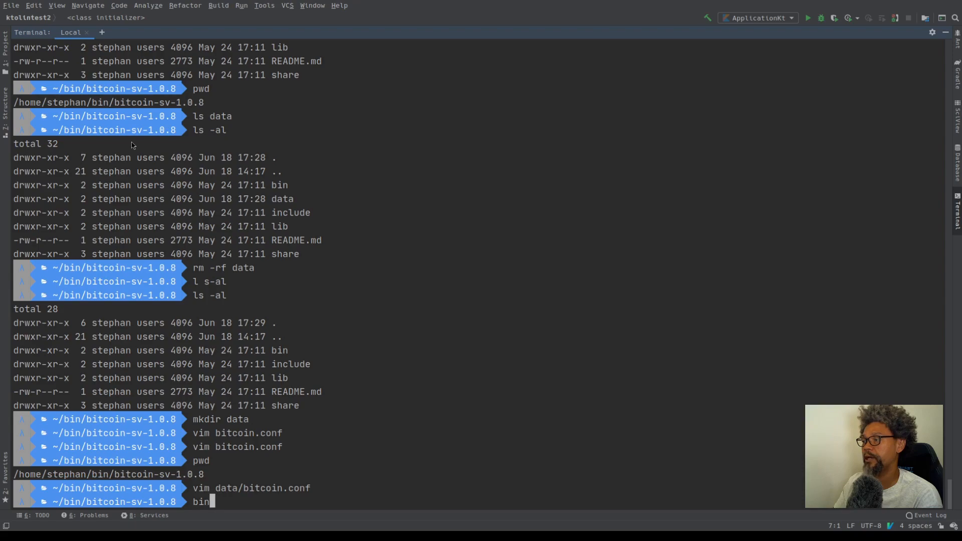
text(/bitcoind)
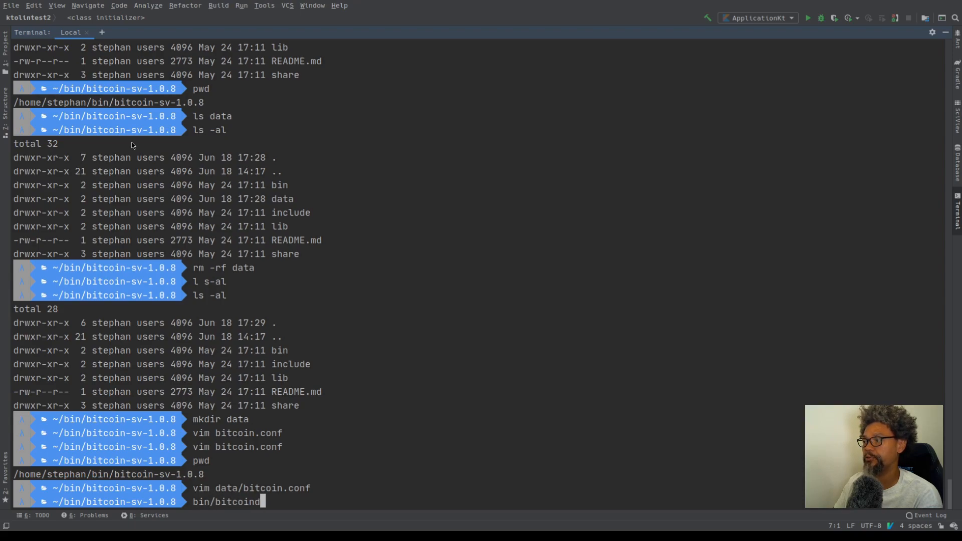
text(-datadir)
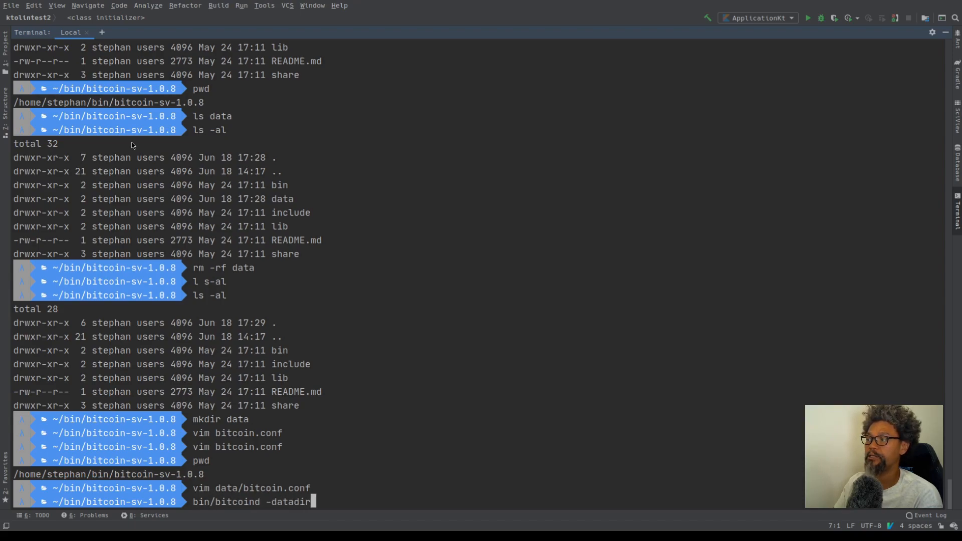
text(=)
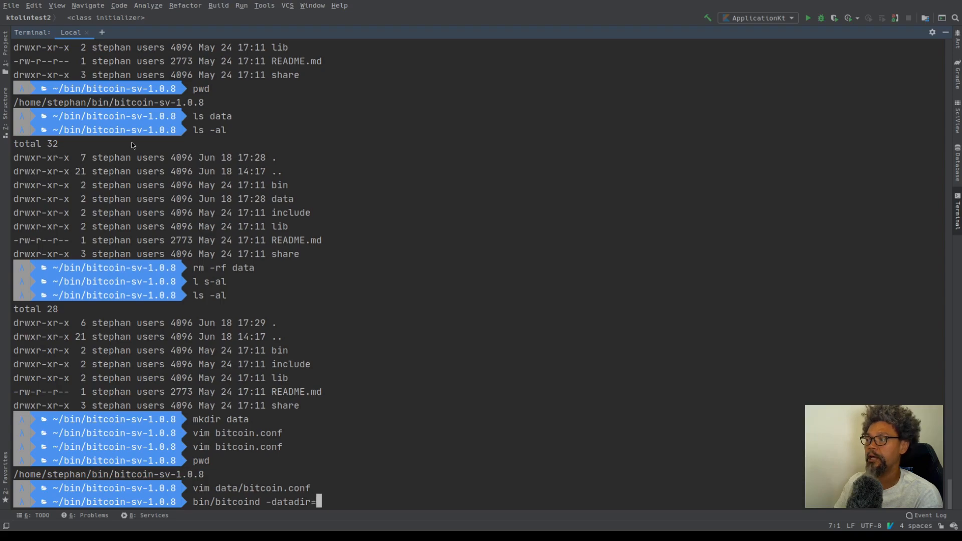
text(`pwd`/data)
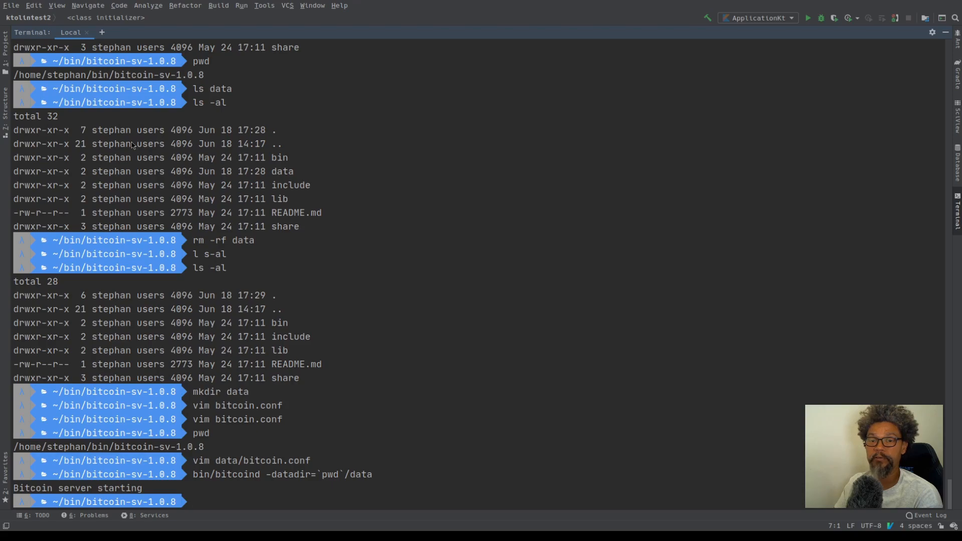
Confirm the bitcoind process is running with ps -ef | grep
text(ps -ef)
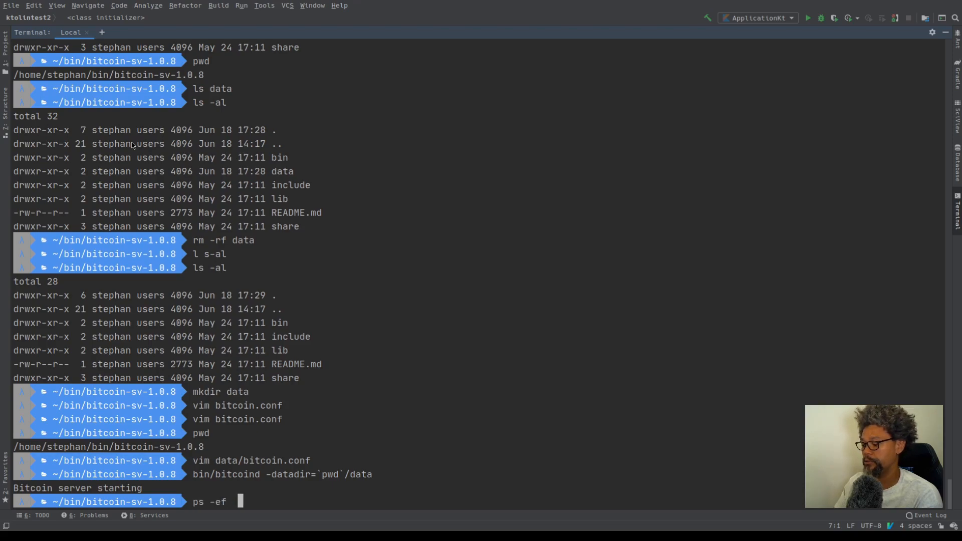
text(| grep bi)
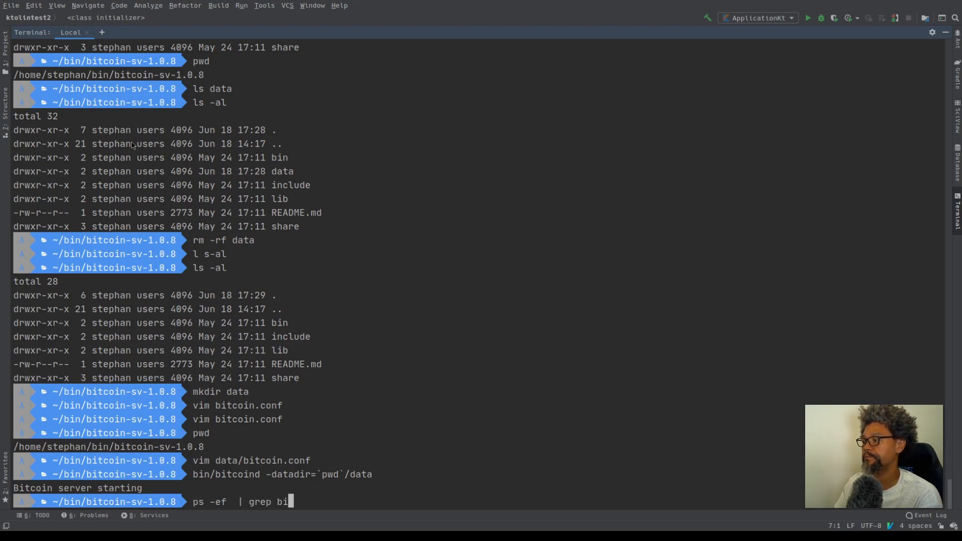
key(Return)
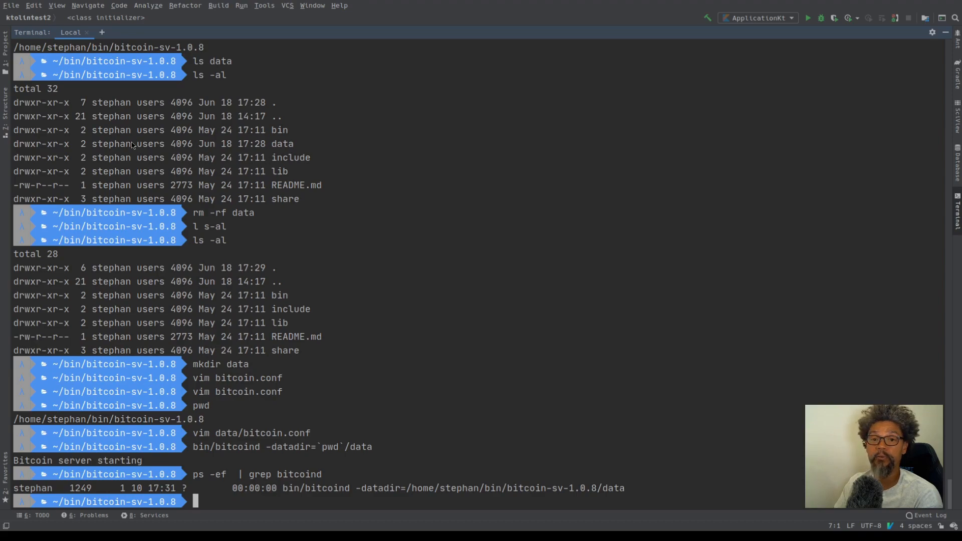
List listening ports with netstat -ntlp and pick out the 0.0.0.0:18444 entry
text(netnsta)
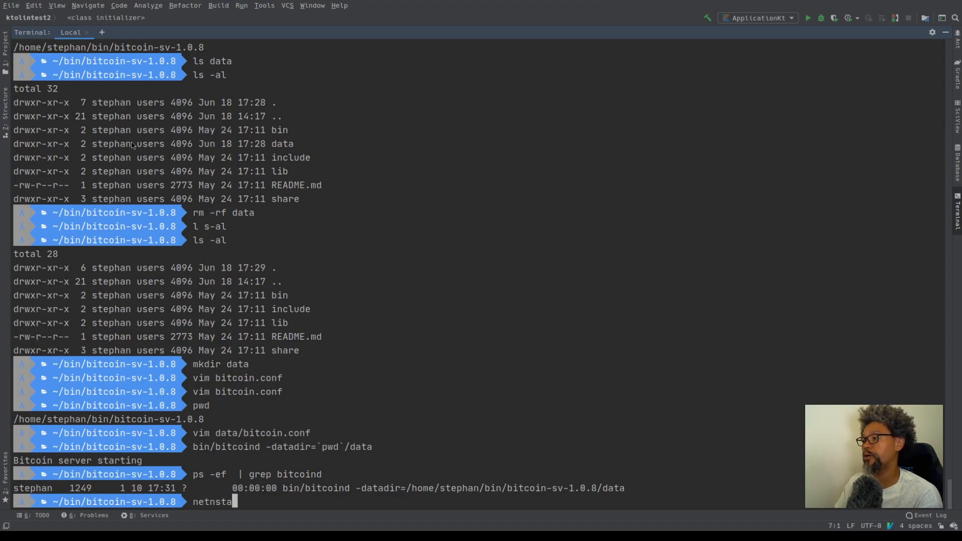
text(at -nt)
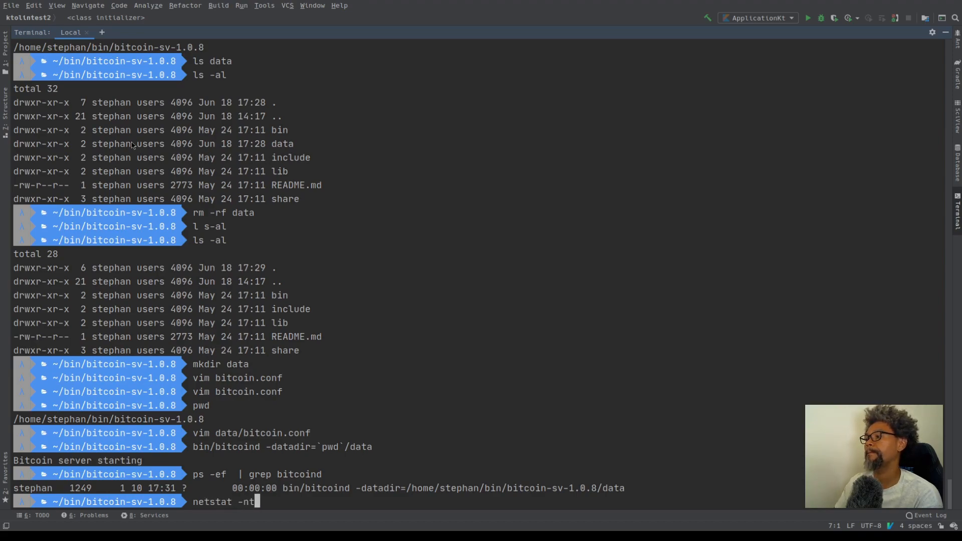
key(Return)
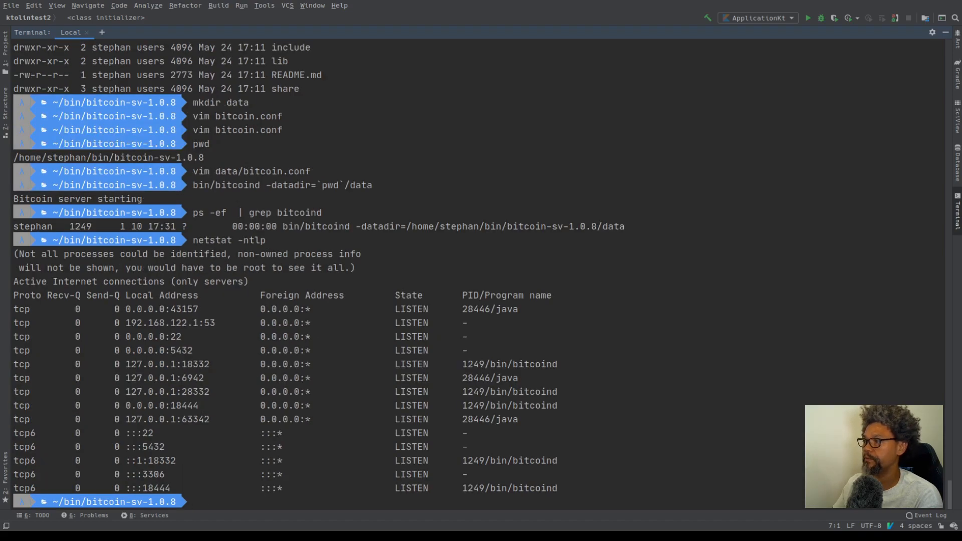
double_click(166, 364)
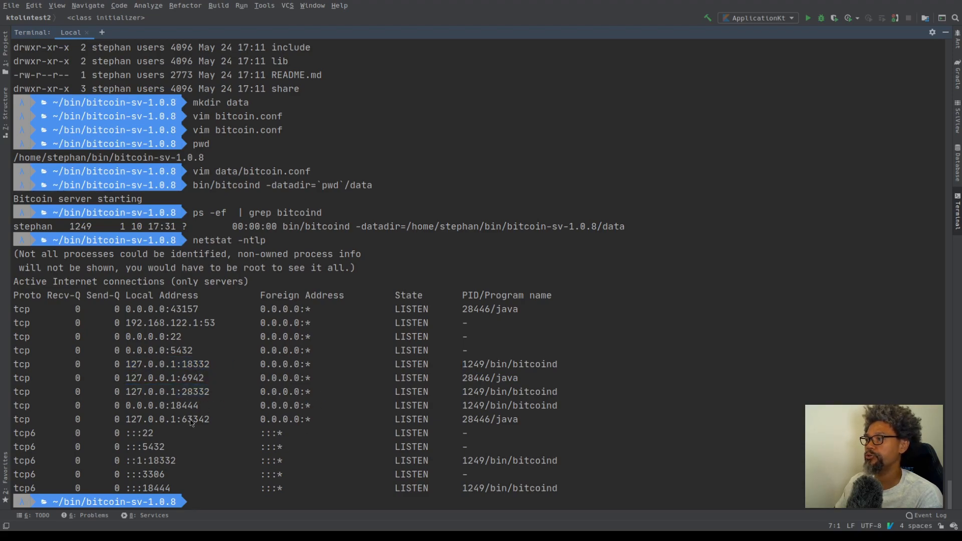
double_click(168, 419)
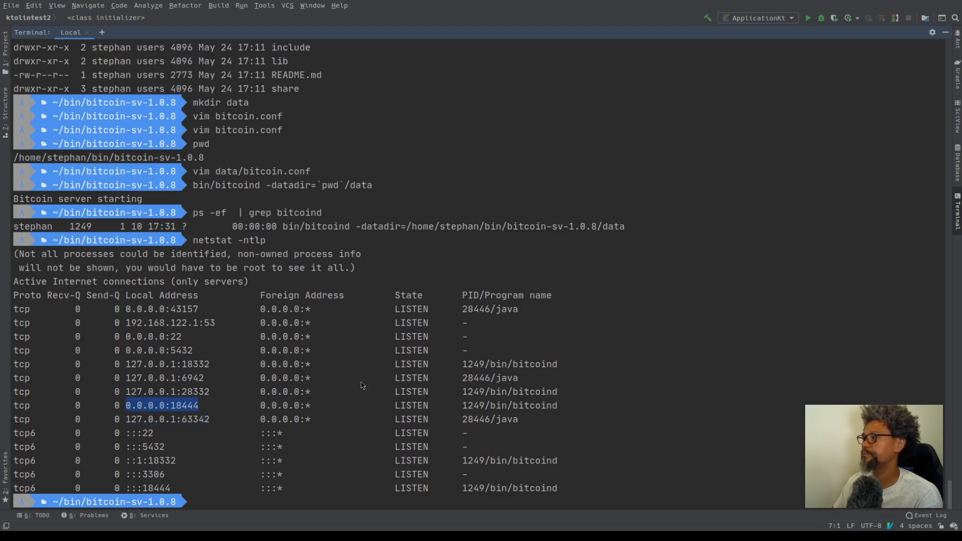
mouse_move(309, 428)
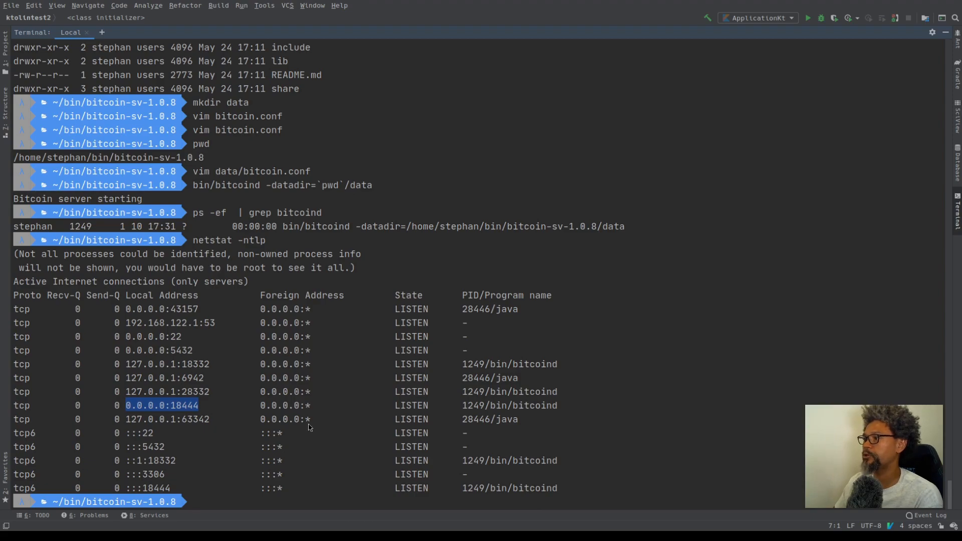
scroll(down, 3)
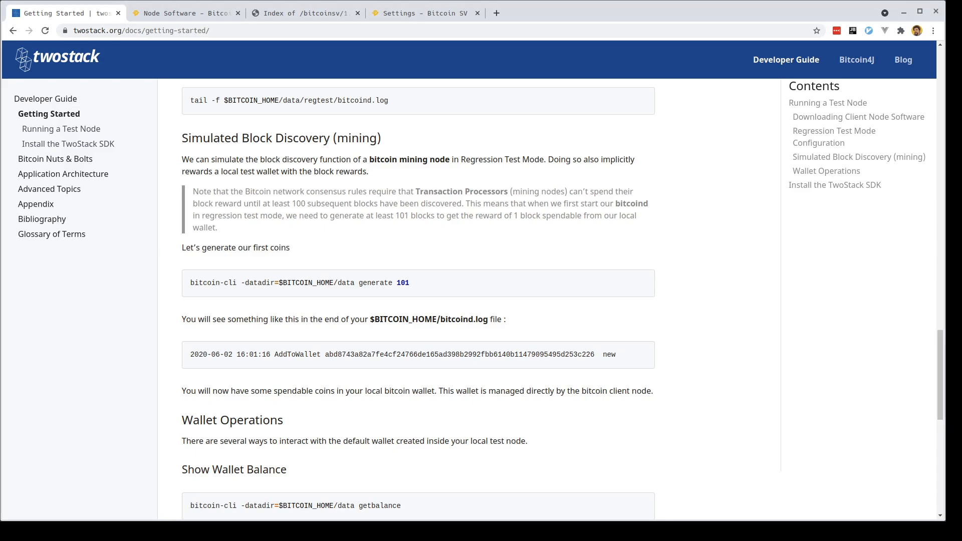
mouse_move(229, 292)
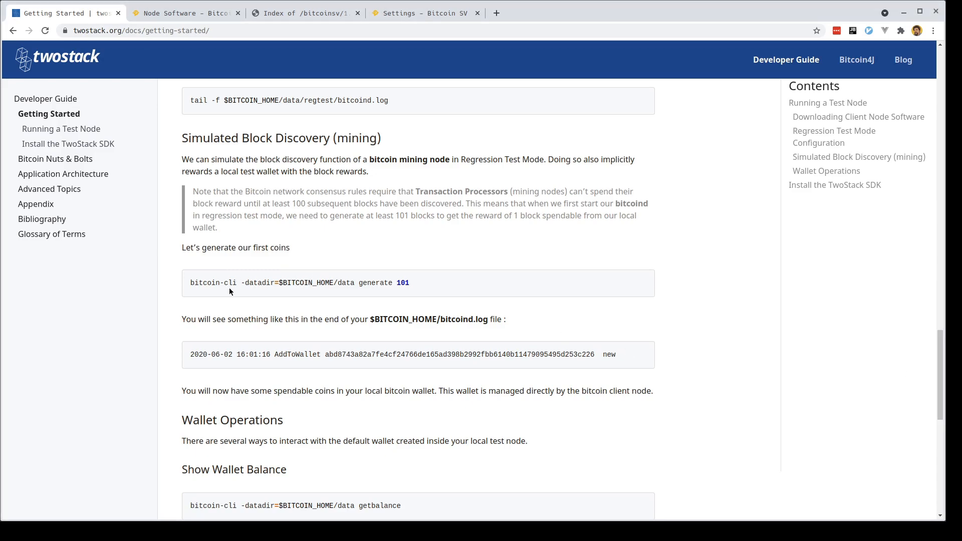
mouse_move(419, 284)
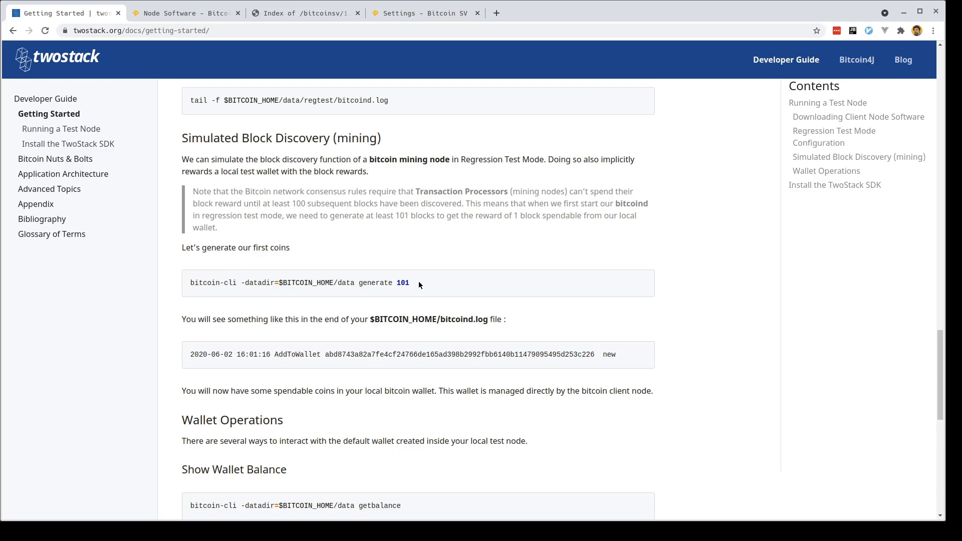
Select the bitcoin-cli generate 101 command in the Simulated Block Discovery section
triple_click(299, 283)
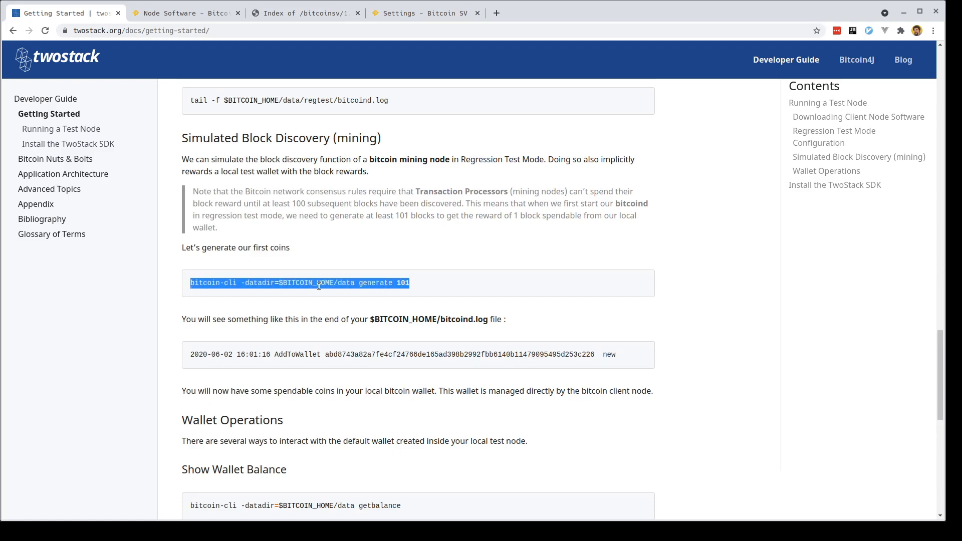
mouse_move(610, 291)
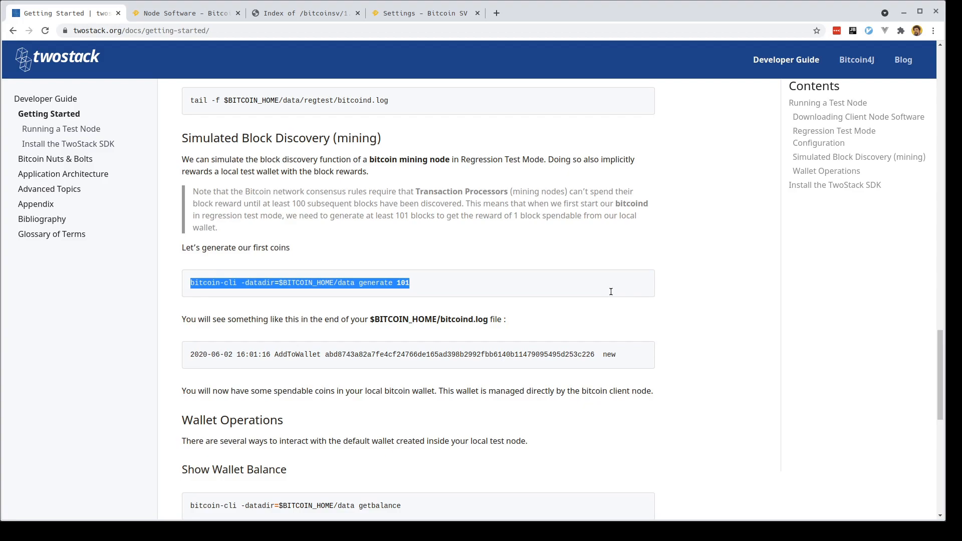
mouse_move(611, 295)
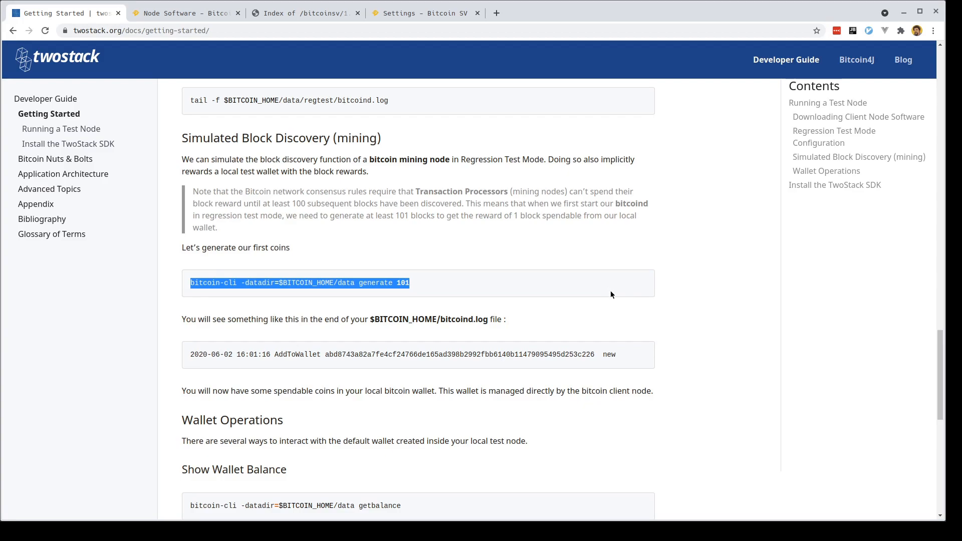
mouse_move(39, 458)
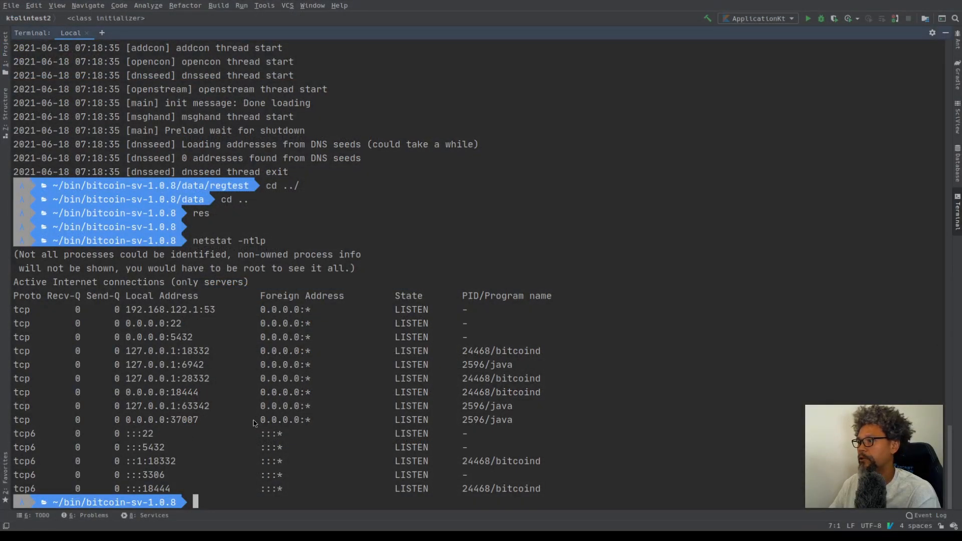
Run bin/bitcoin-cli -datadir=$BITCOIN_HOME/data generate 101 to mine 101 regtest blocks
text(bitcoin-cli -datadir=$BITCOIN_HOME/data generate 101)
text(bitcoin-cli -datadir=$BITCOIN_HOME/data getbalance)
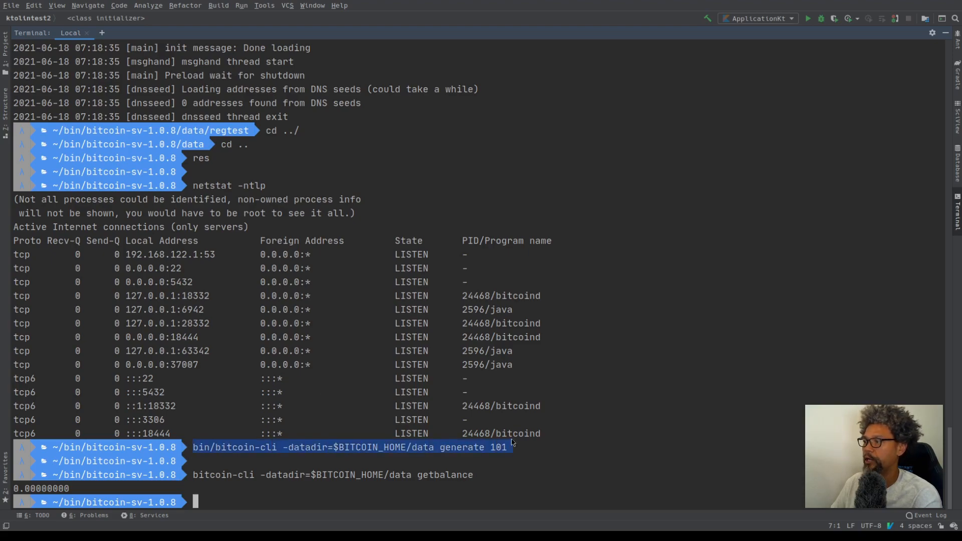
text(bin/bitcoin-cli -datadir=$BITCOIN_HOME/data generate 101)
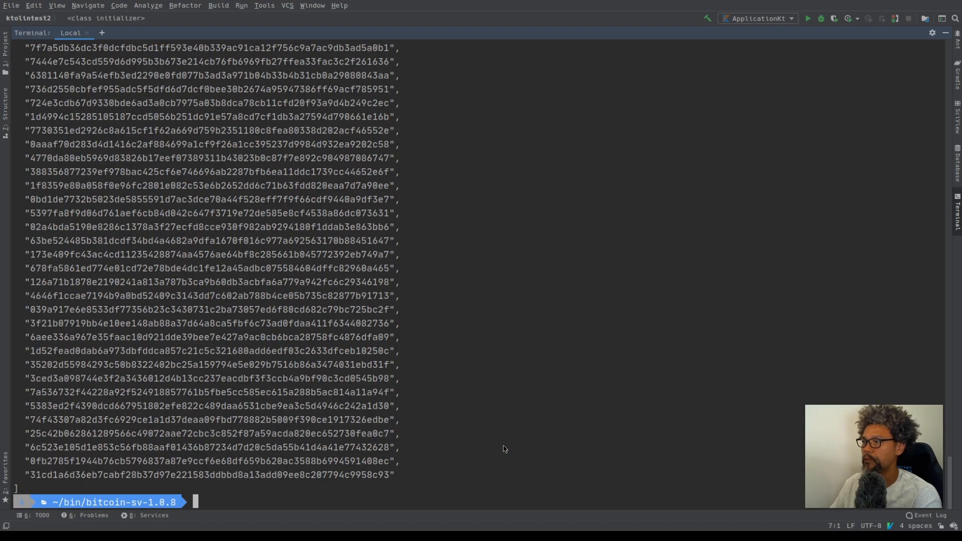
scroll(up, 3)
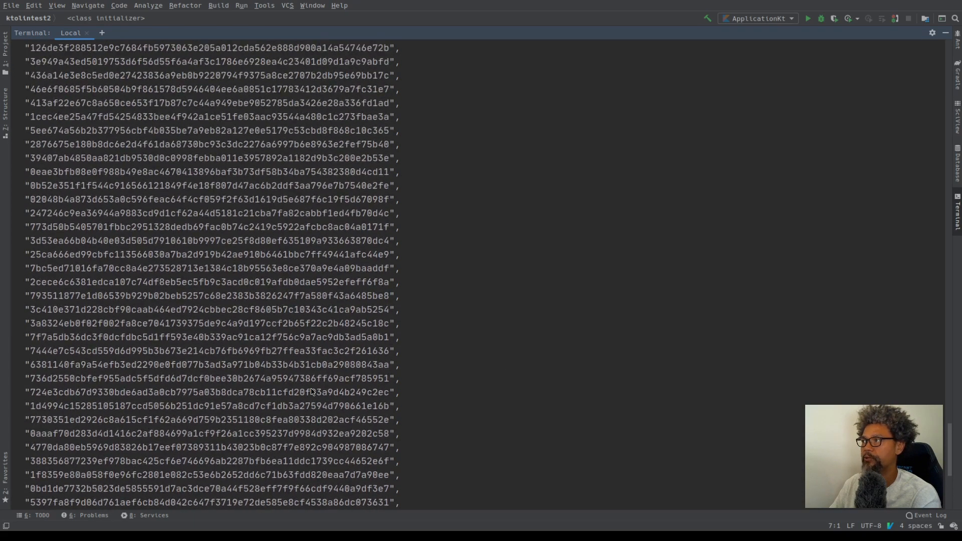
scroll(down, 3)
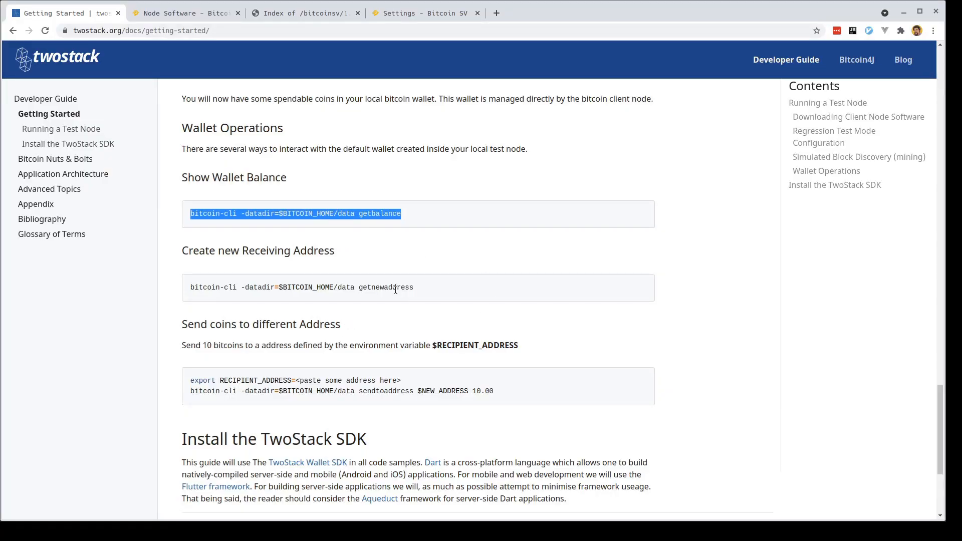
Select the 'bitcoin-cli getnewaddress' command under Create new Receiving Address
triple_click(300, 288)
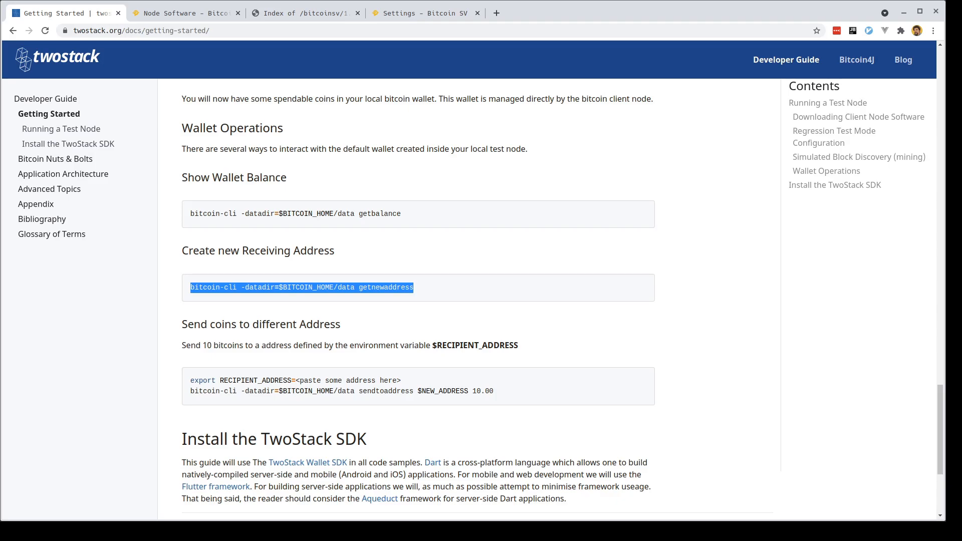
mouse_move(34, 442)
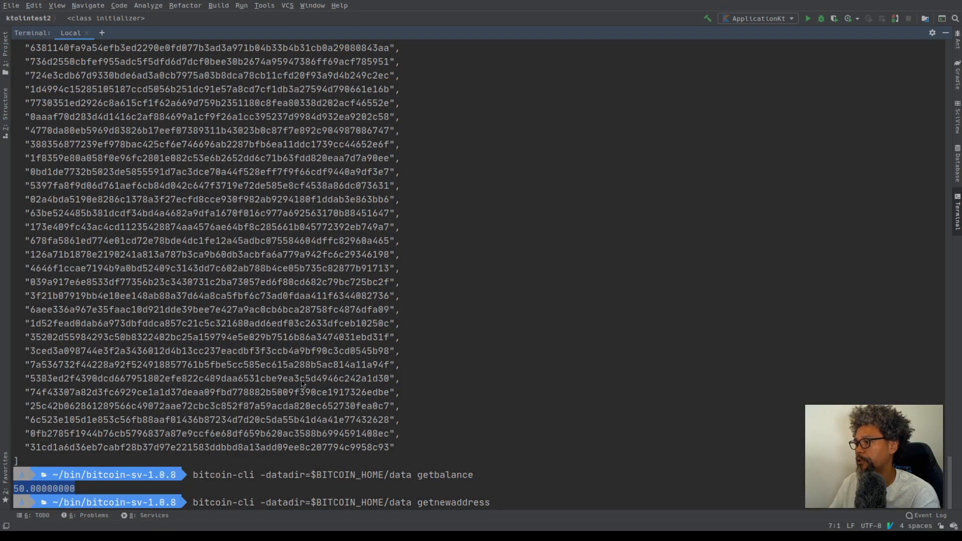
Execute 'bitcoin-cli -datadir=$BITCOIN_HOME/data getnewaddress' to create a receiving address
key(Return)
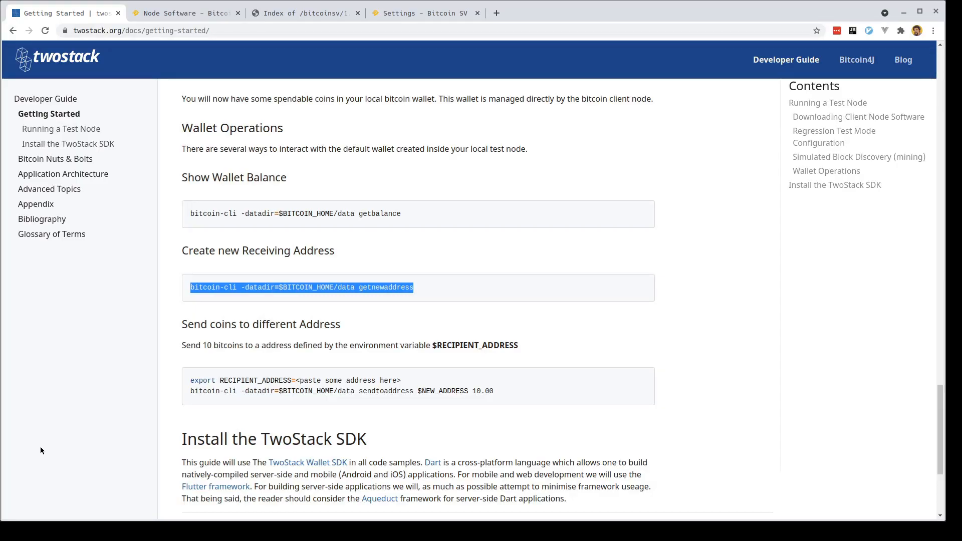
mouse_move(240, 262)
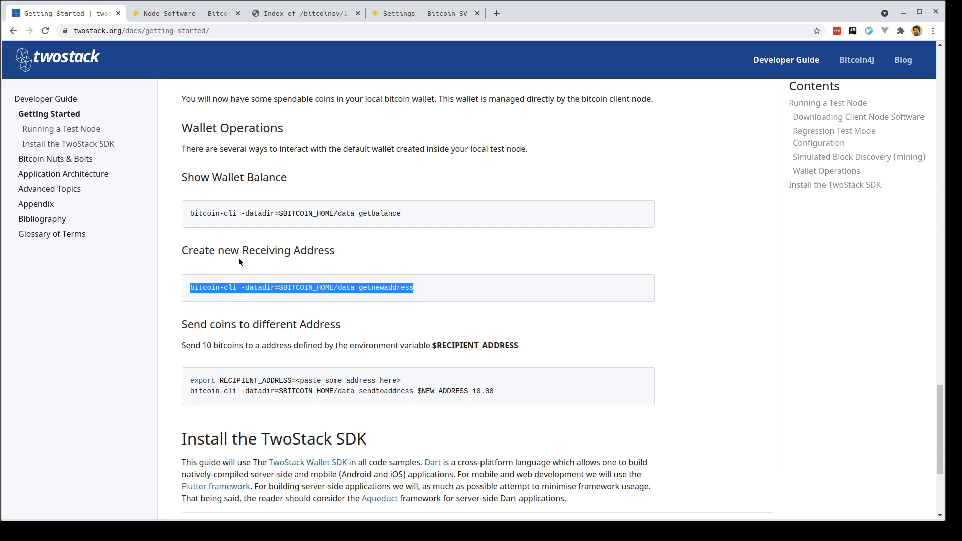
Locate and copy the 'Send coins to different Address' commands for a 10 BTC send
click(430, 289)
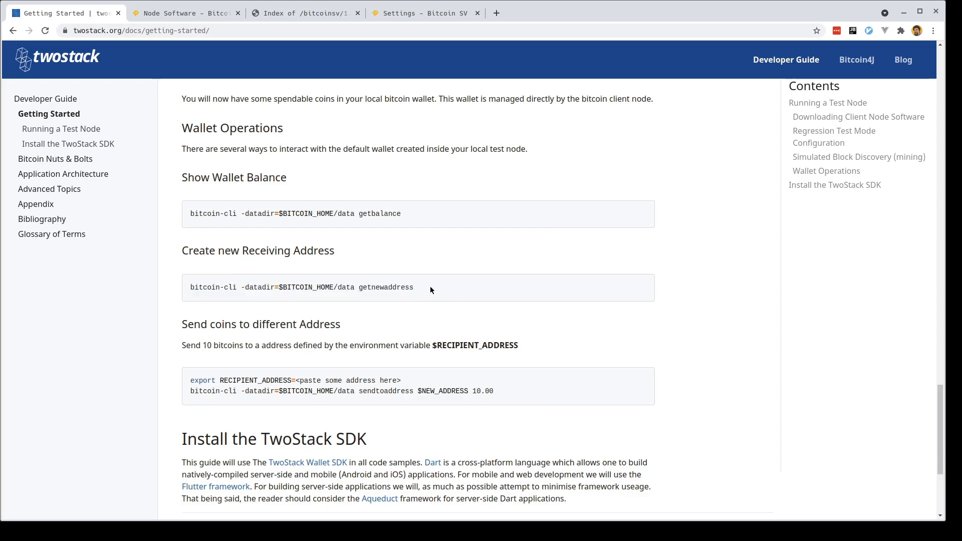
mouse_move(473, 329)
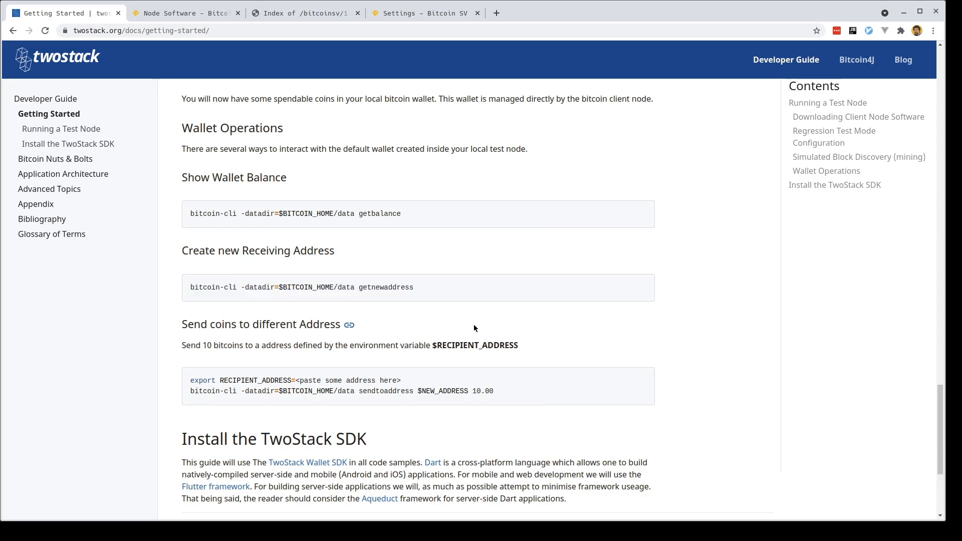
mouse_move(318, 339)
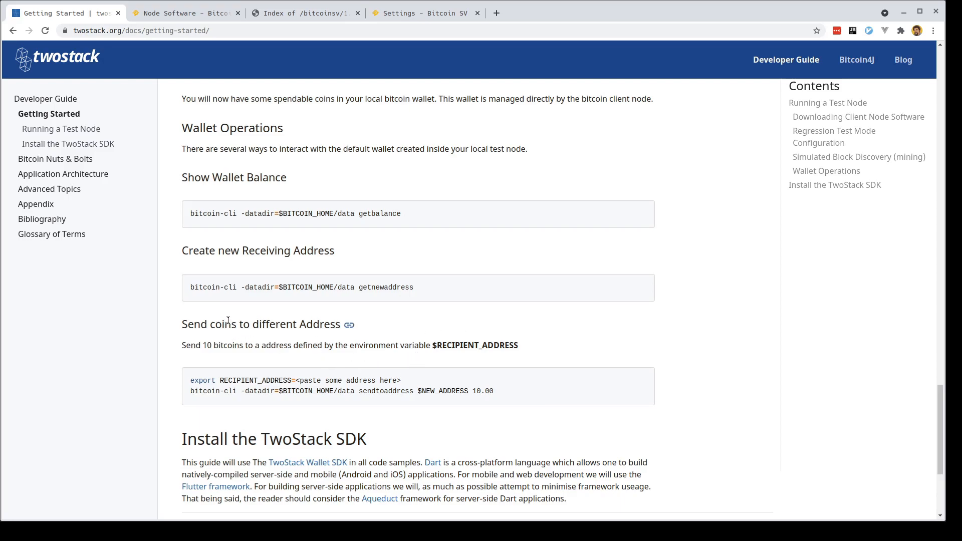
mouse_move(501, 393)
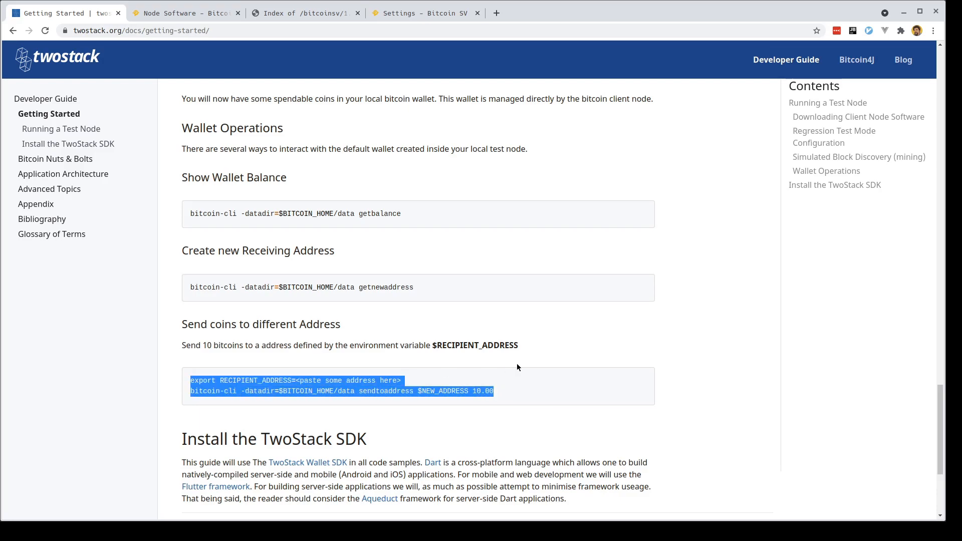
mouse_move(403, 361)
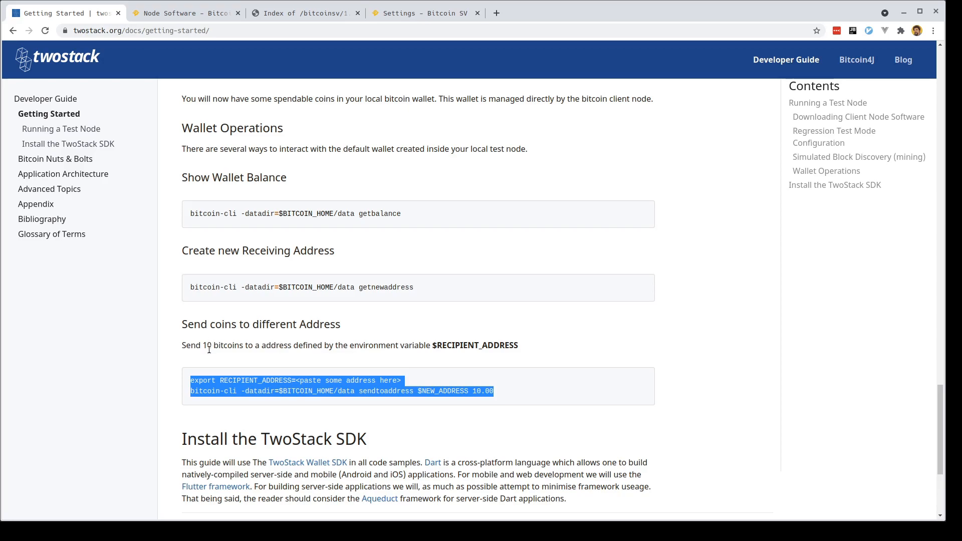
mouse_move(482, 355)
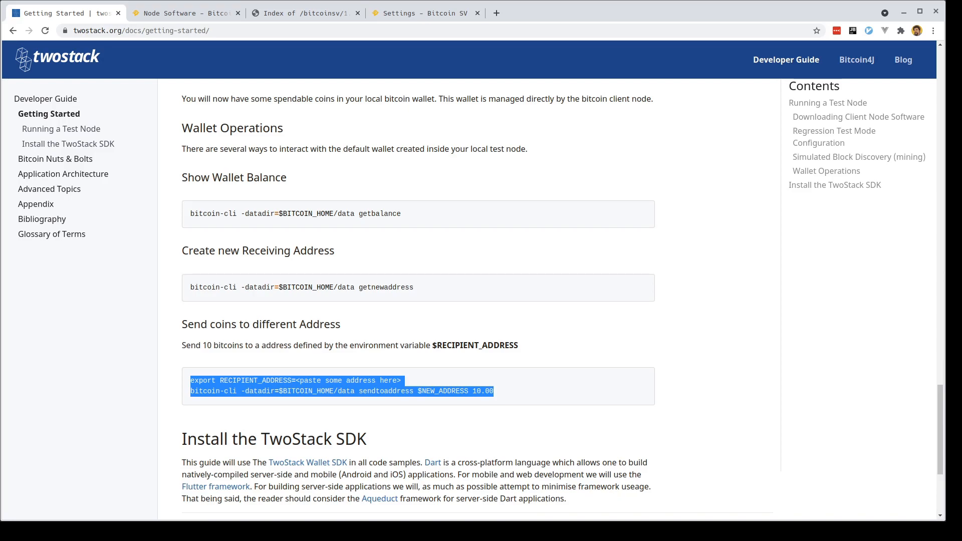
mouse_move(89, 502)
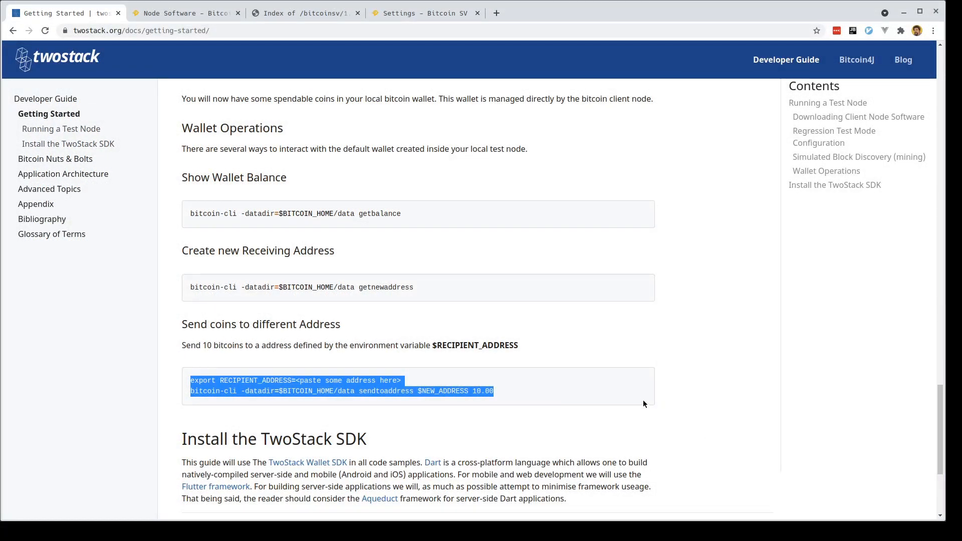
scroll(down, 3)
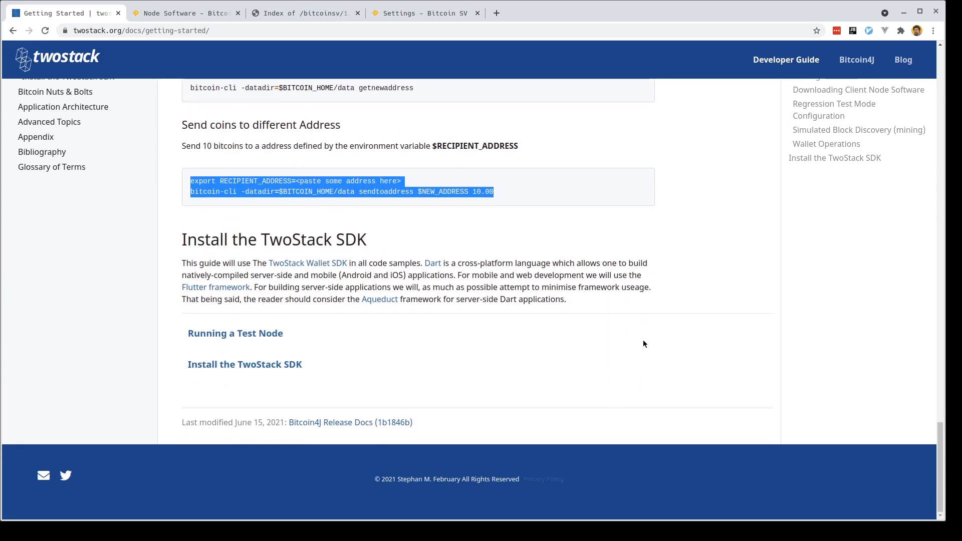
click(310, 190)
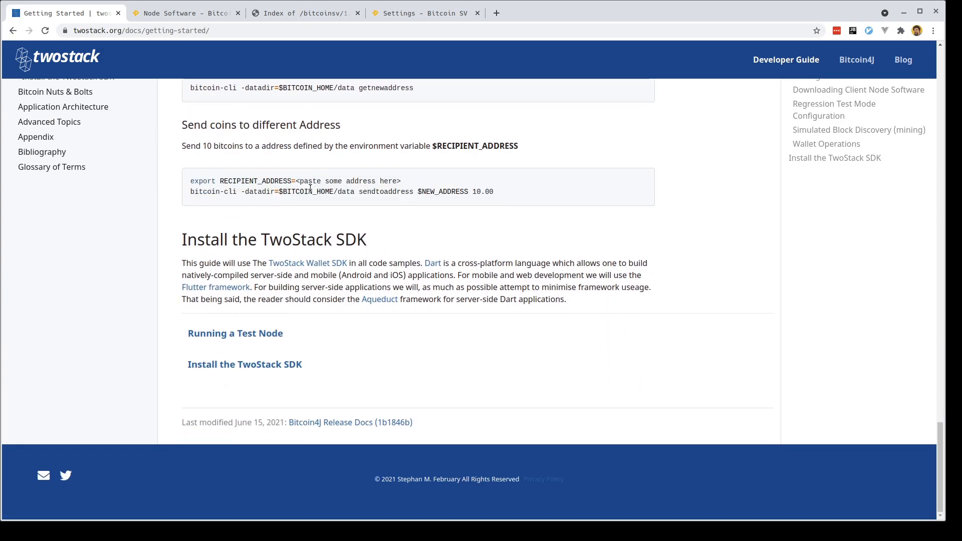
mouse_move(497, 195)
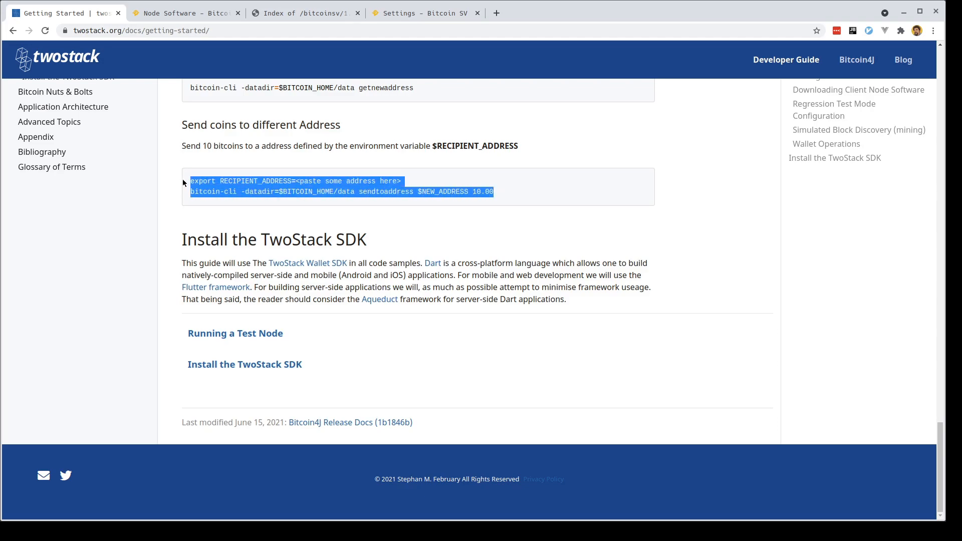
mouse_move(531, 194)
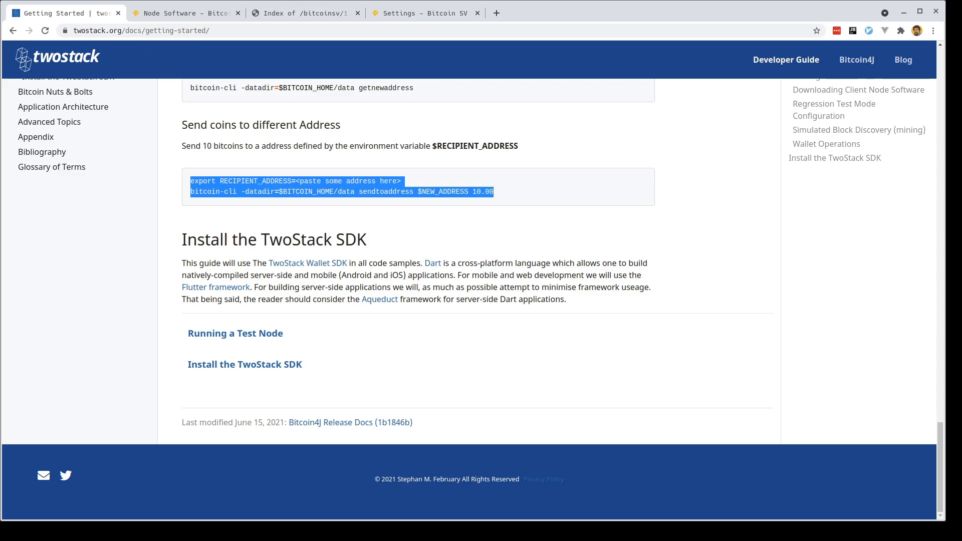
mouse_move(391, 370)
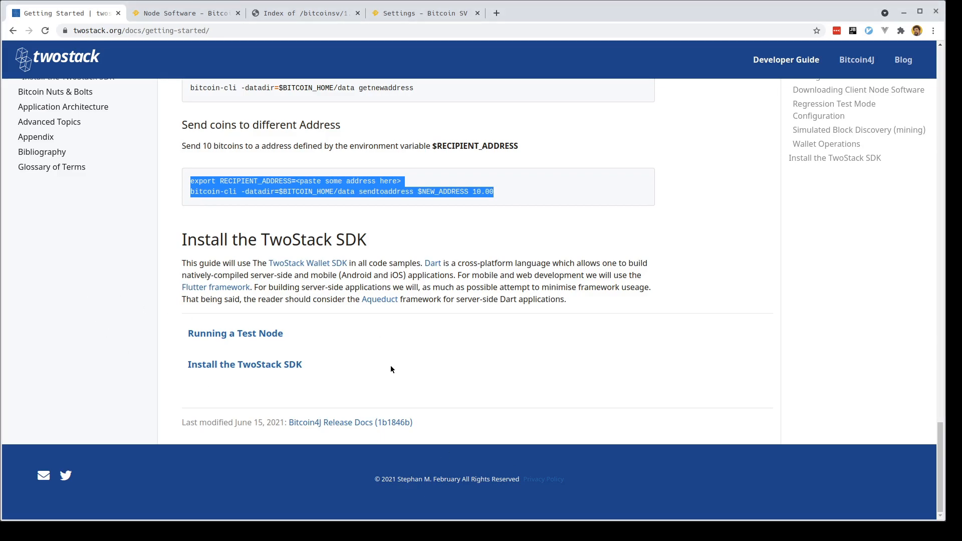
mouse_move(62, 458)
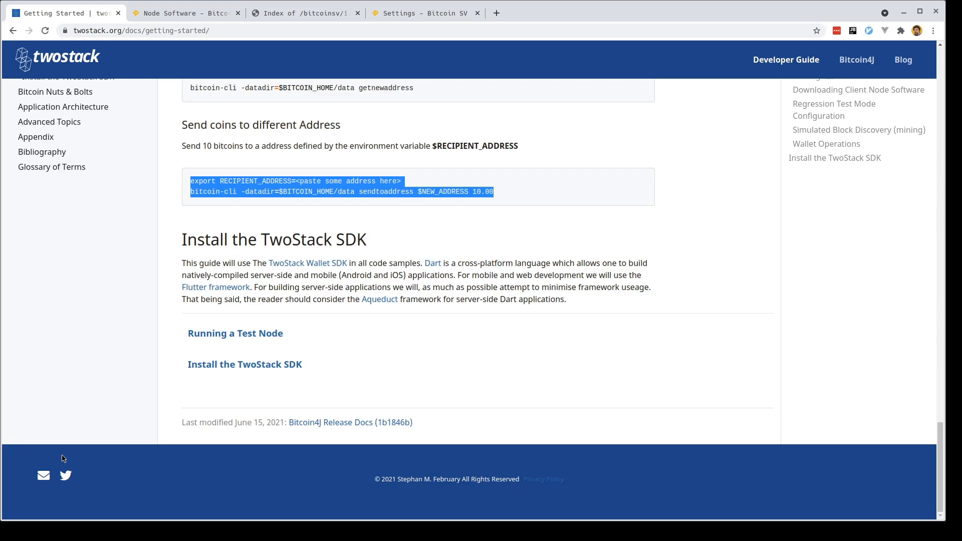
mouse_move(44, 444)
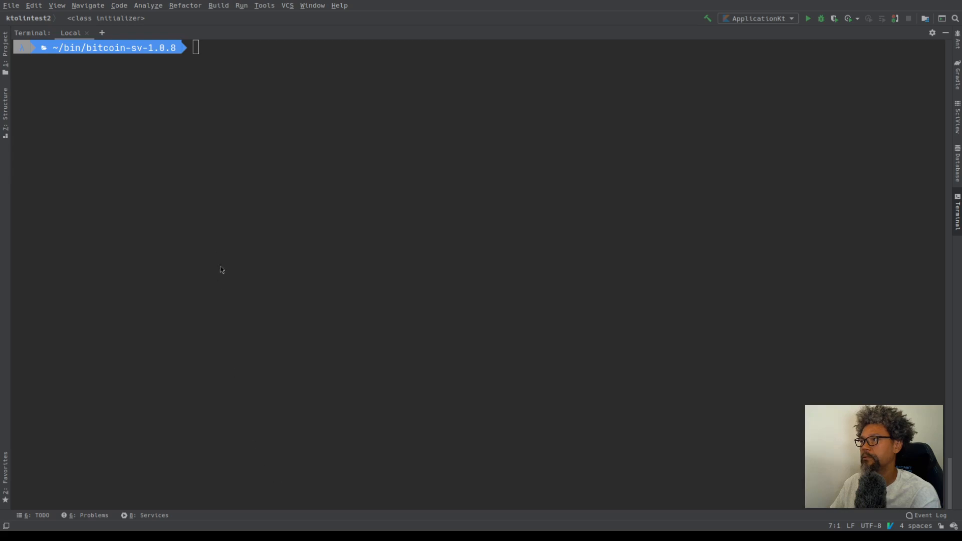
mouse_move(317, 166)
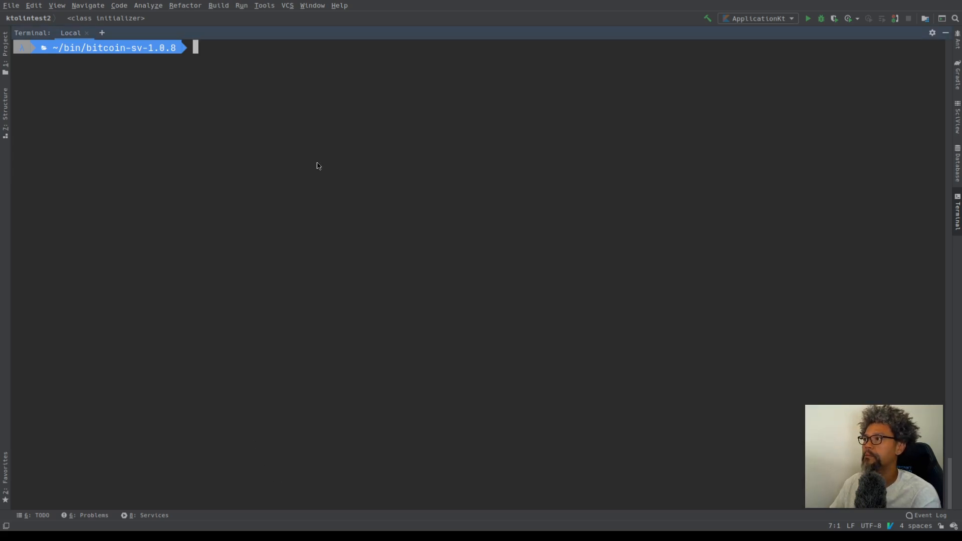
Send 10.00 BTC with sendtoaddress to $RECIPIENT_ADDRESS instead of $NEW_ADDRESS
text(bin/bitcoin-cli -datadir=$BITCOIN_HOME/data sendtoaddress $NEW_ADDRESS 10.00)
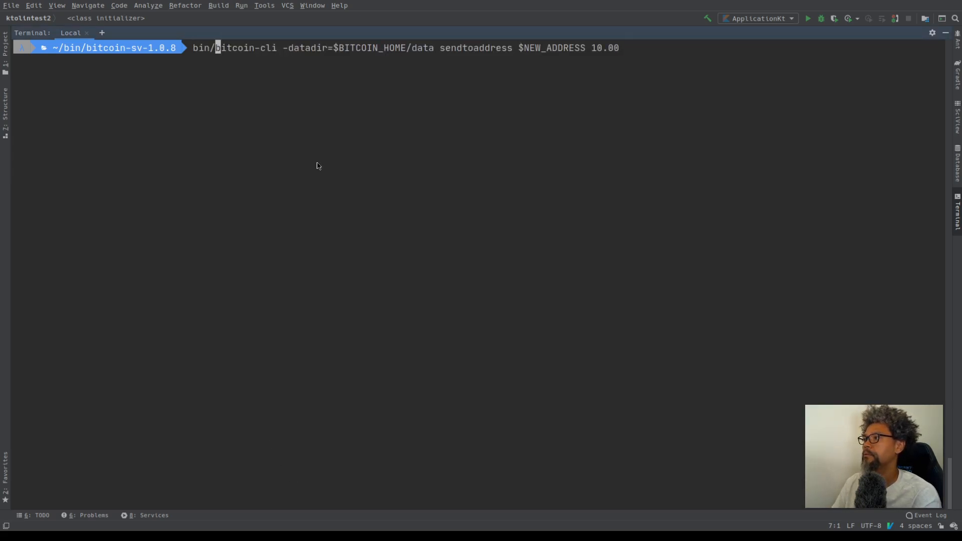
key(End)
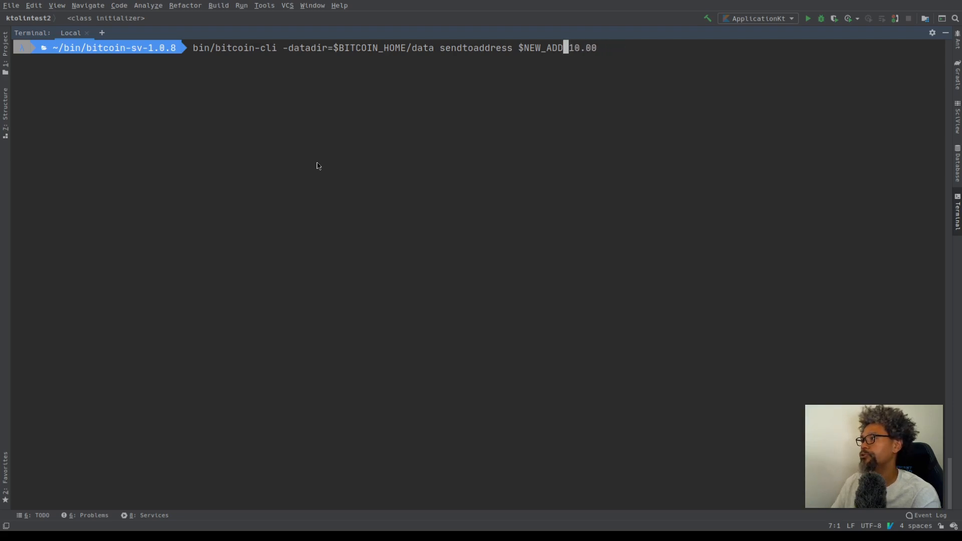
text(RECIP)
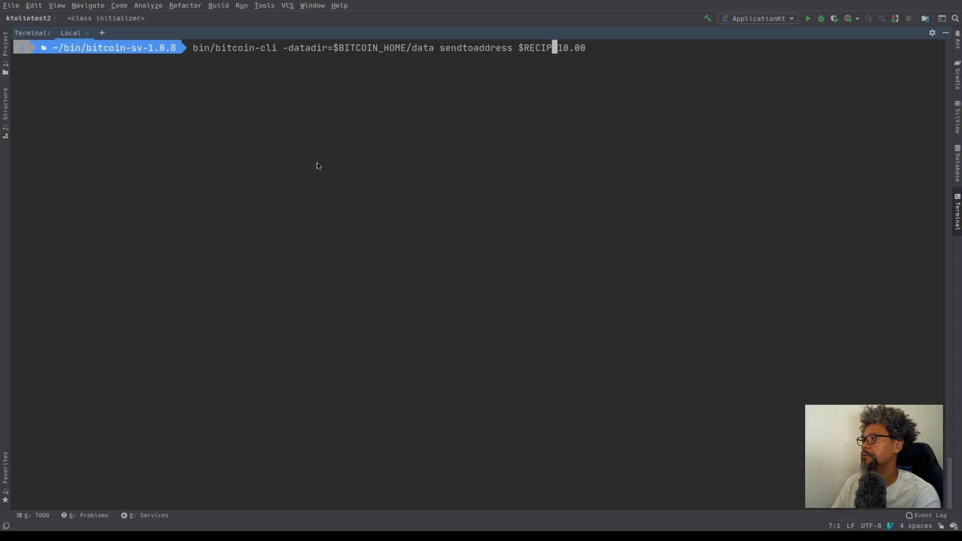
text(IENT_ADDRES)
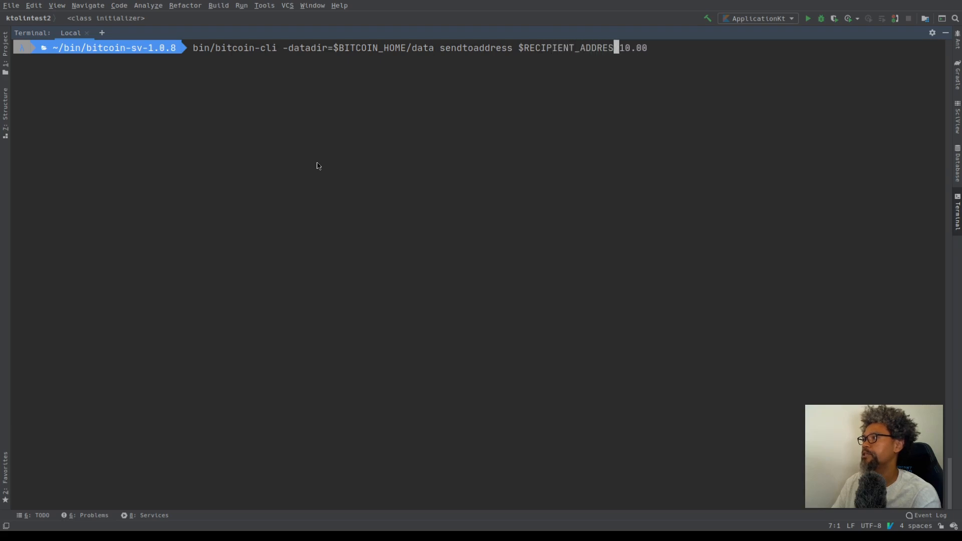
text(S)
key(Return)
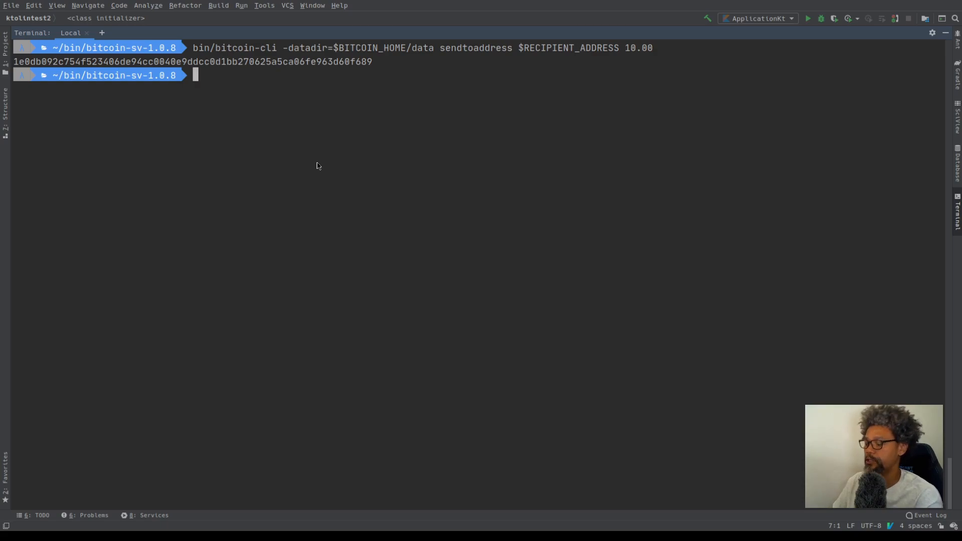
Check the 49.99999808 balance, then attempt a 100.00 BTC send that fails for insufficient funds
text(export RECIPIENT_ADDRESS=<paste some address here>)
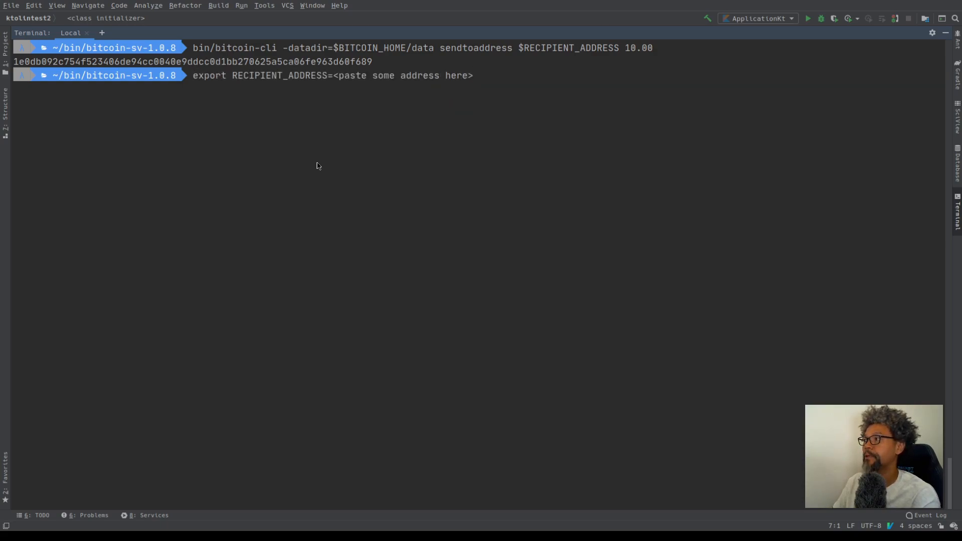
text(bitcoin-cli -datadir=$BITCOIN_HOME/data getnewaddress)
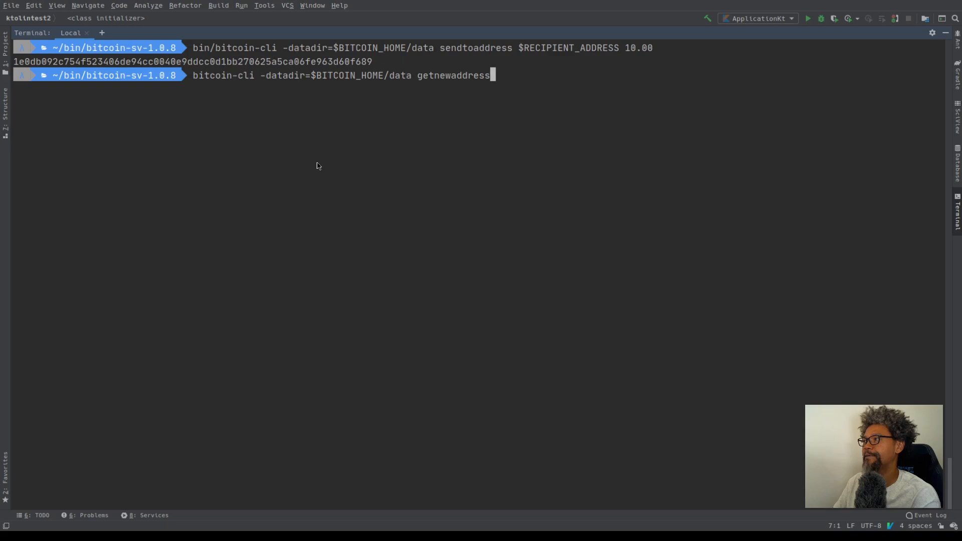
text(balanc)
key(Return)
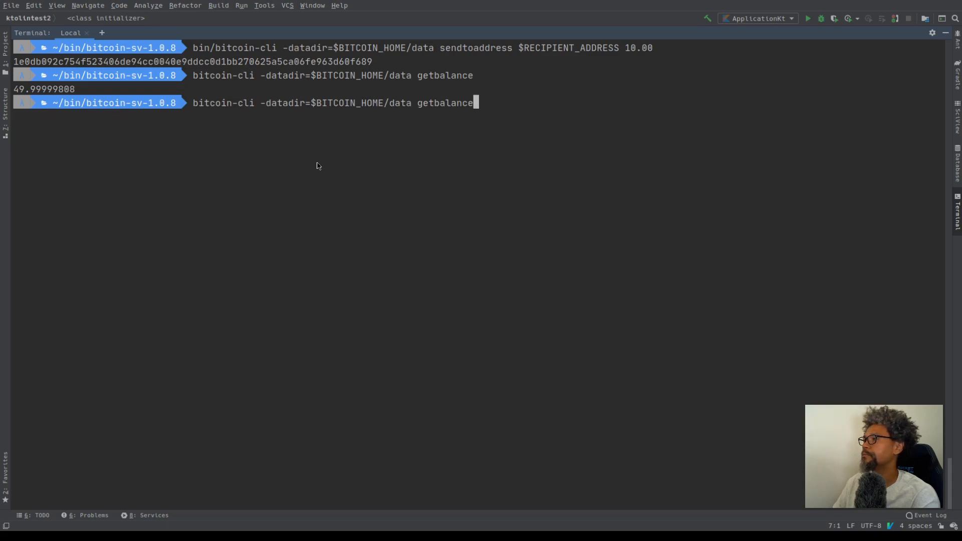
key(Up)
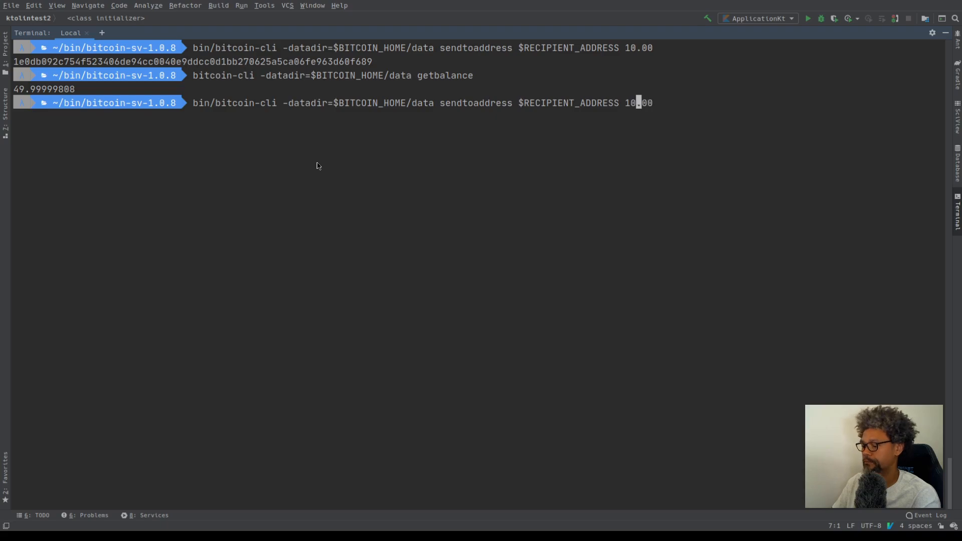
text(0)
key(Return)
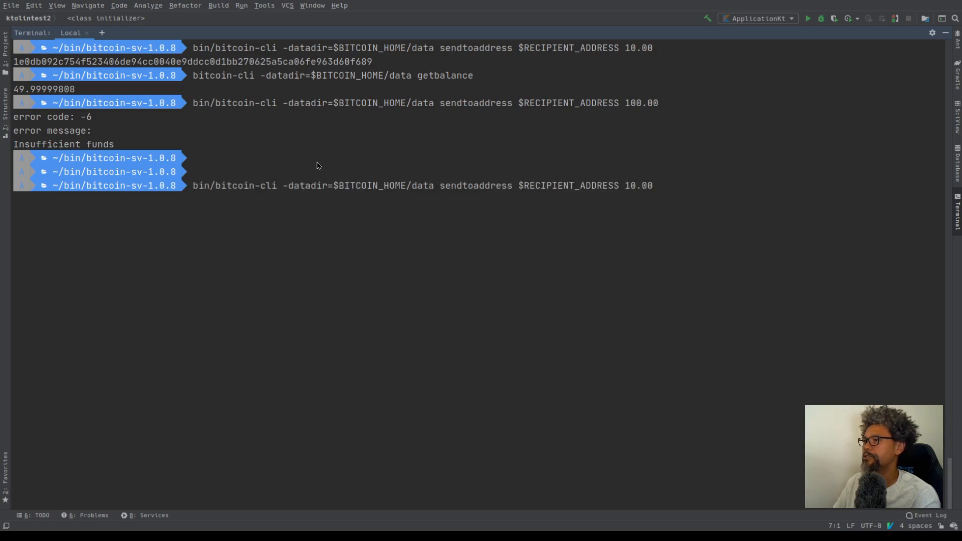
key(Return)
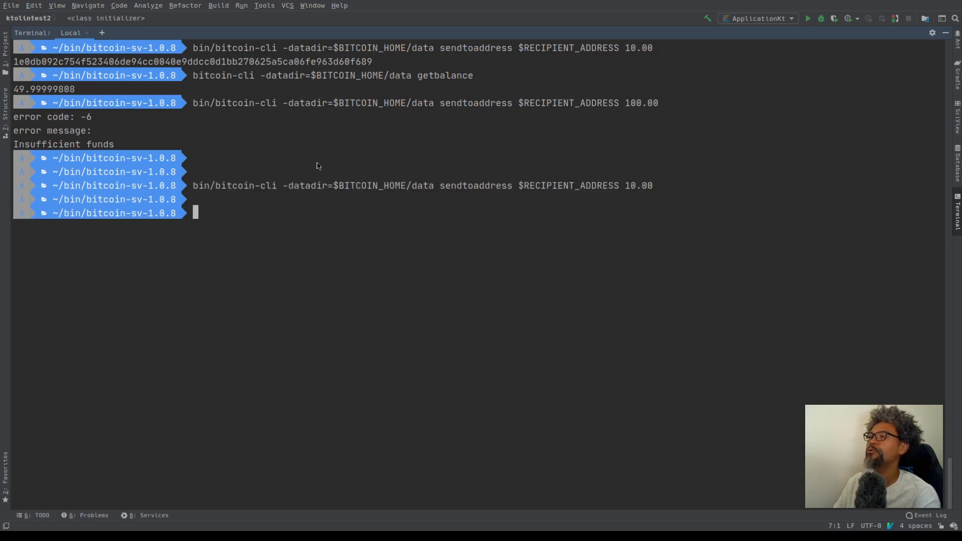